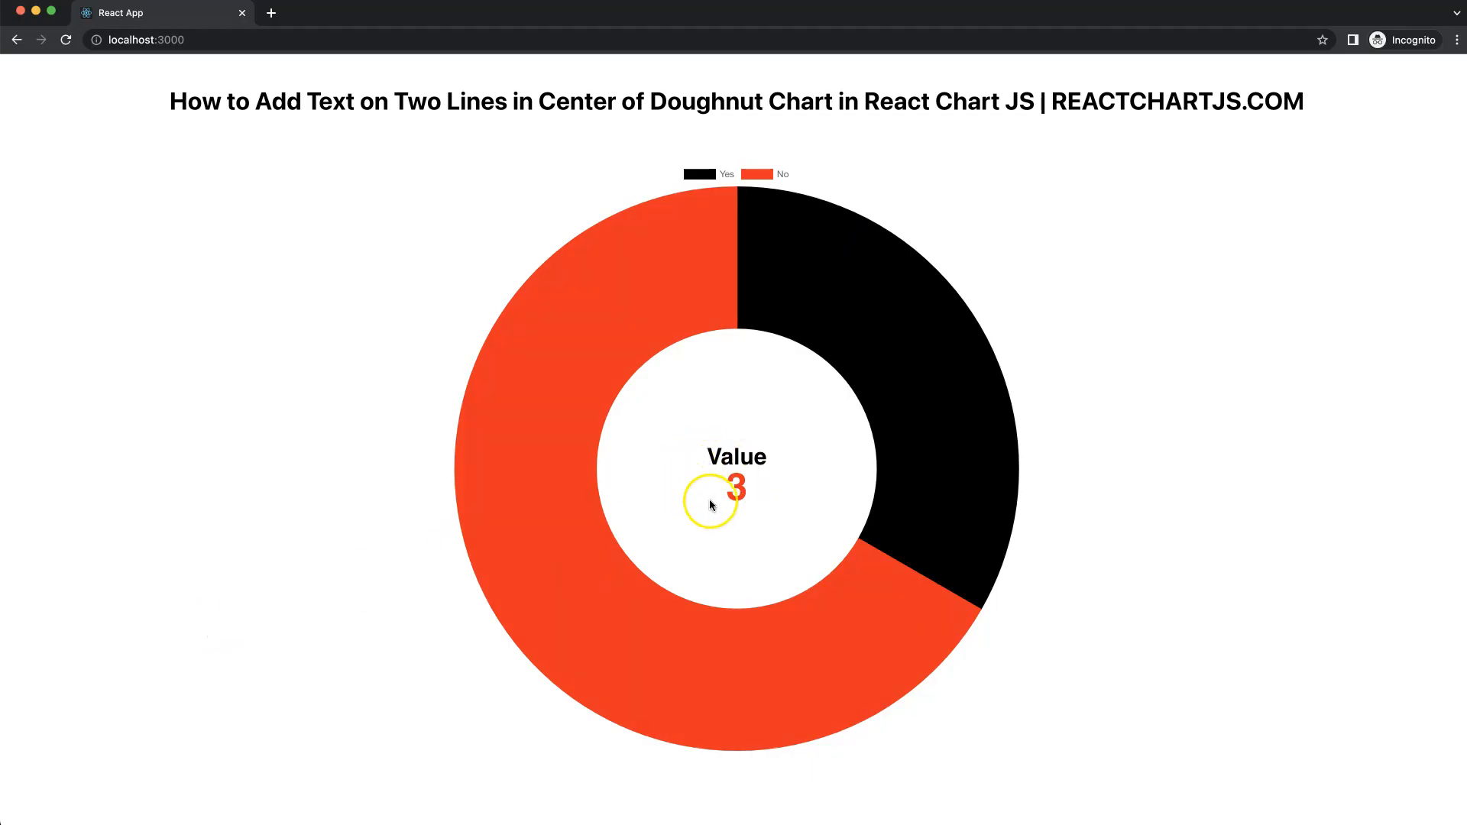
{"action": "mouse_move", "coordinate": [744, 467]}
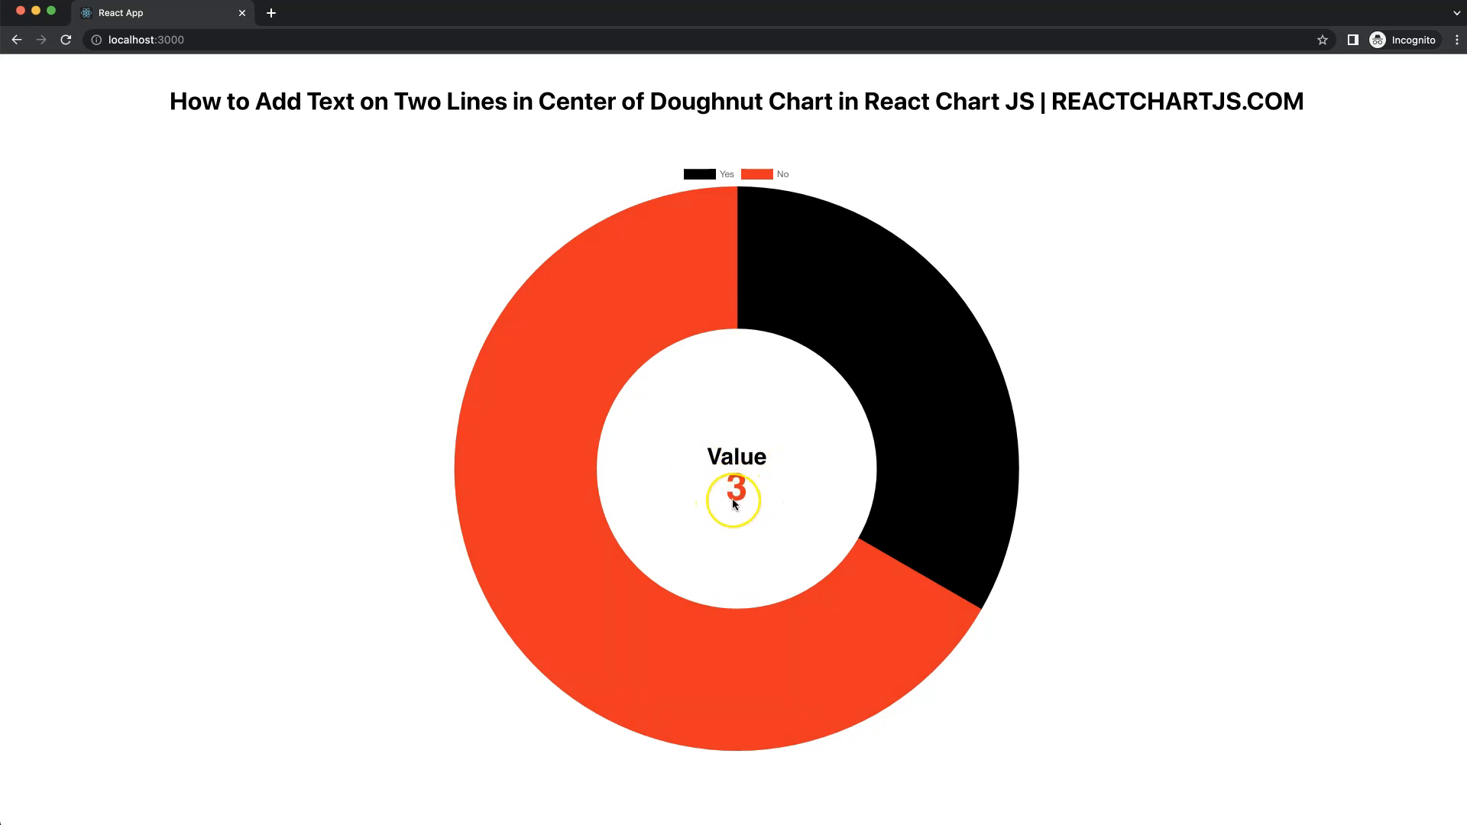
{"action": "mouse_move", "coordinate": [181, 757]}
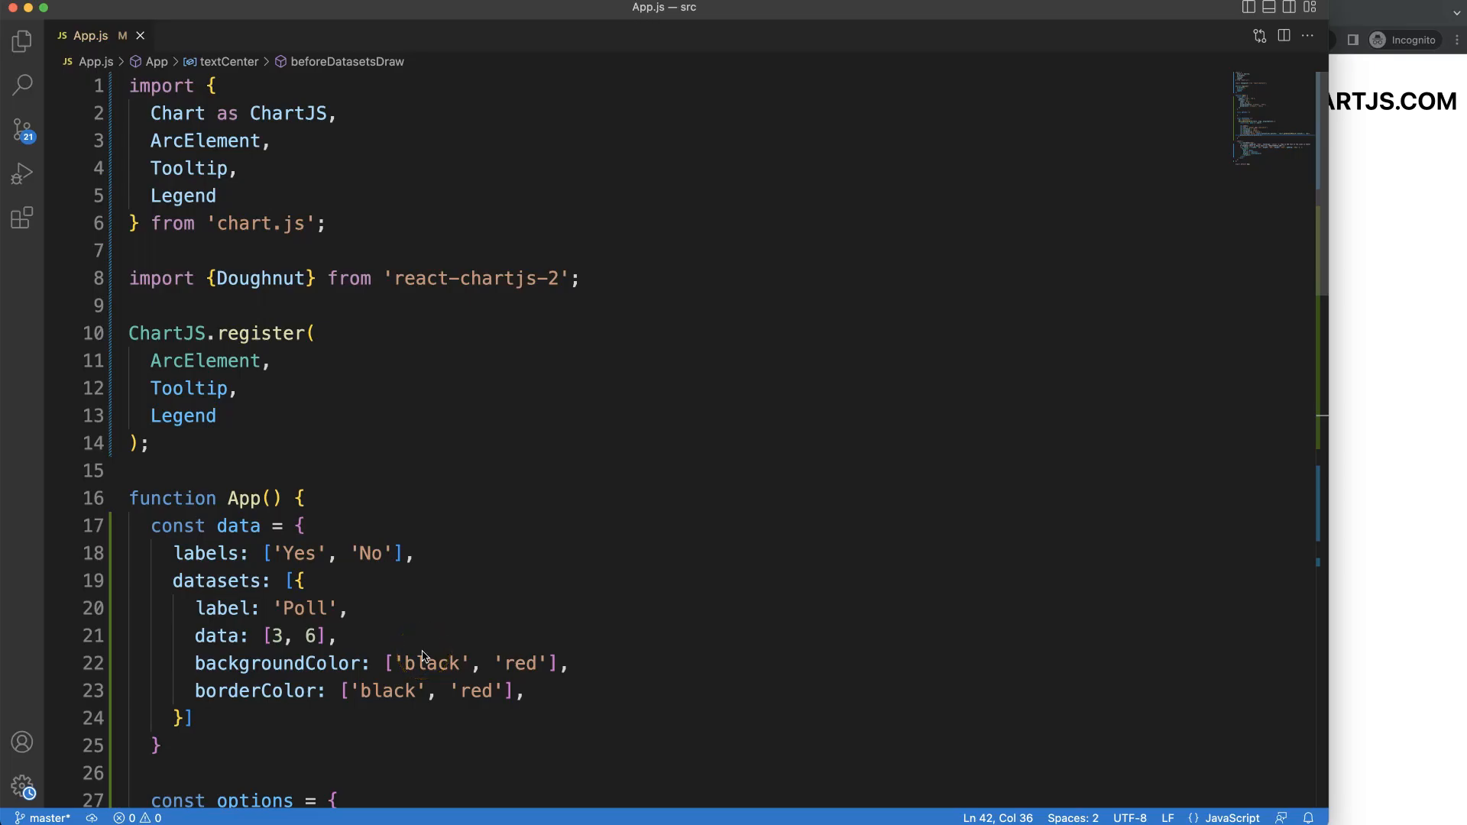
- Locate the ctx.fillText line in the textCenter plugin to duplicate it below
{"action": "scroll", "scroll_direction": "down", "scroll_amount": 3}
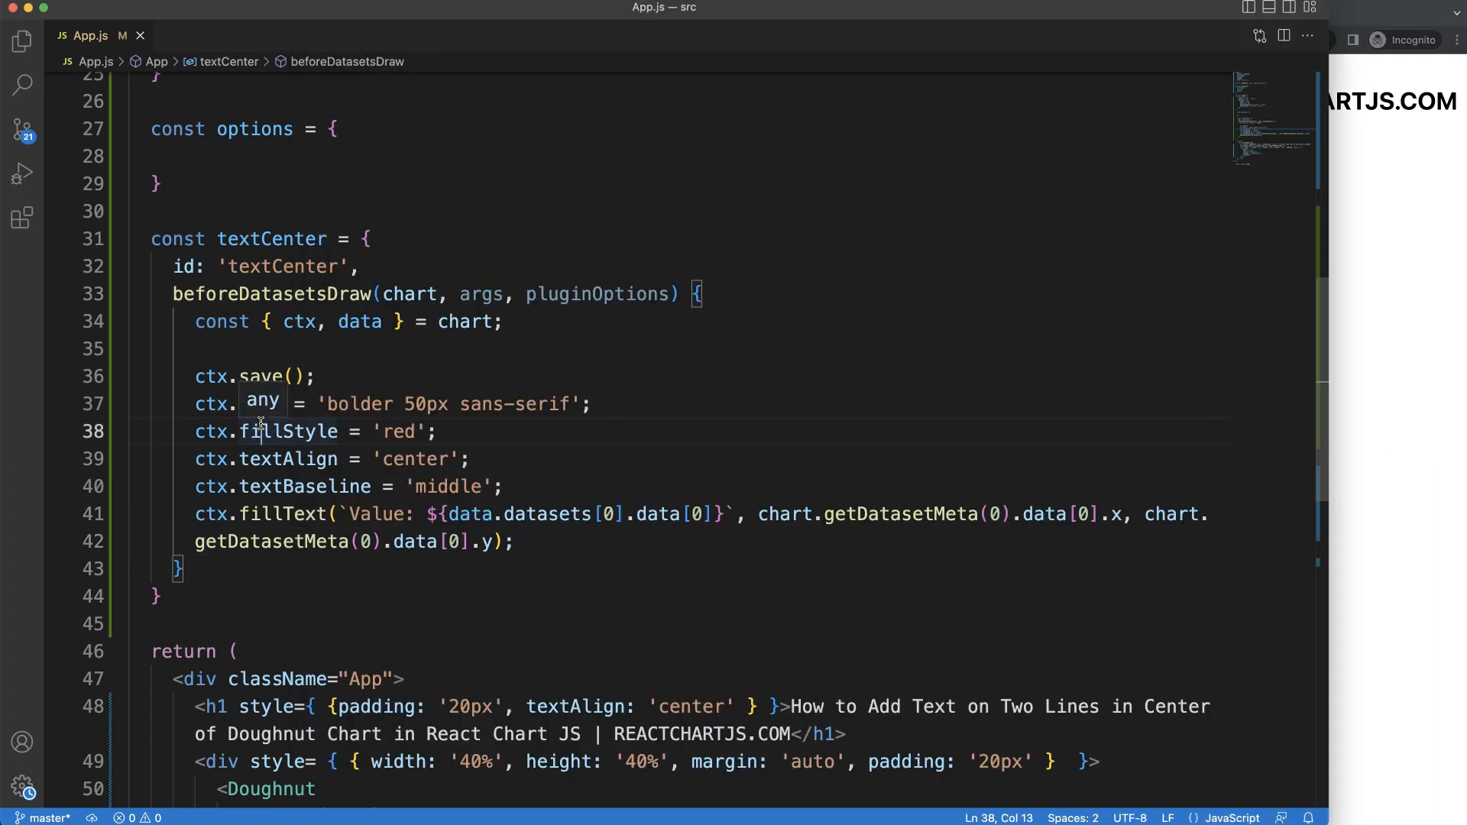
{"action": "left_click", "coordinate": [416, 513]}
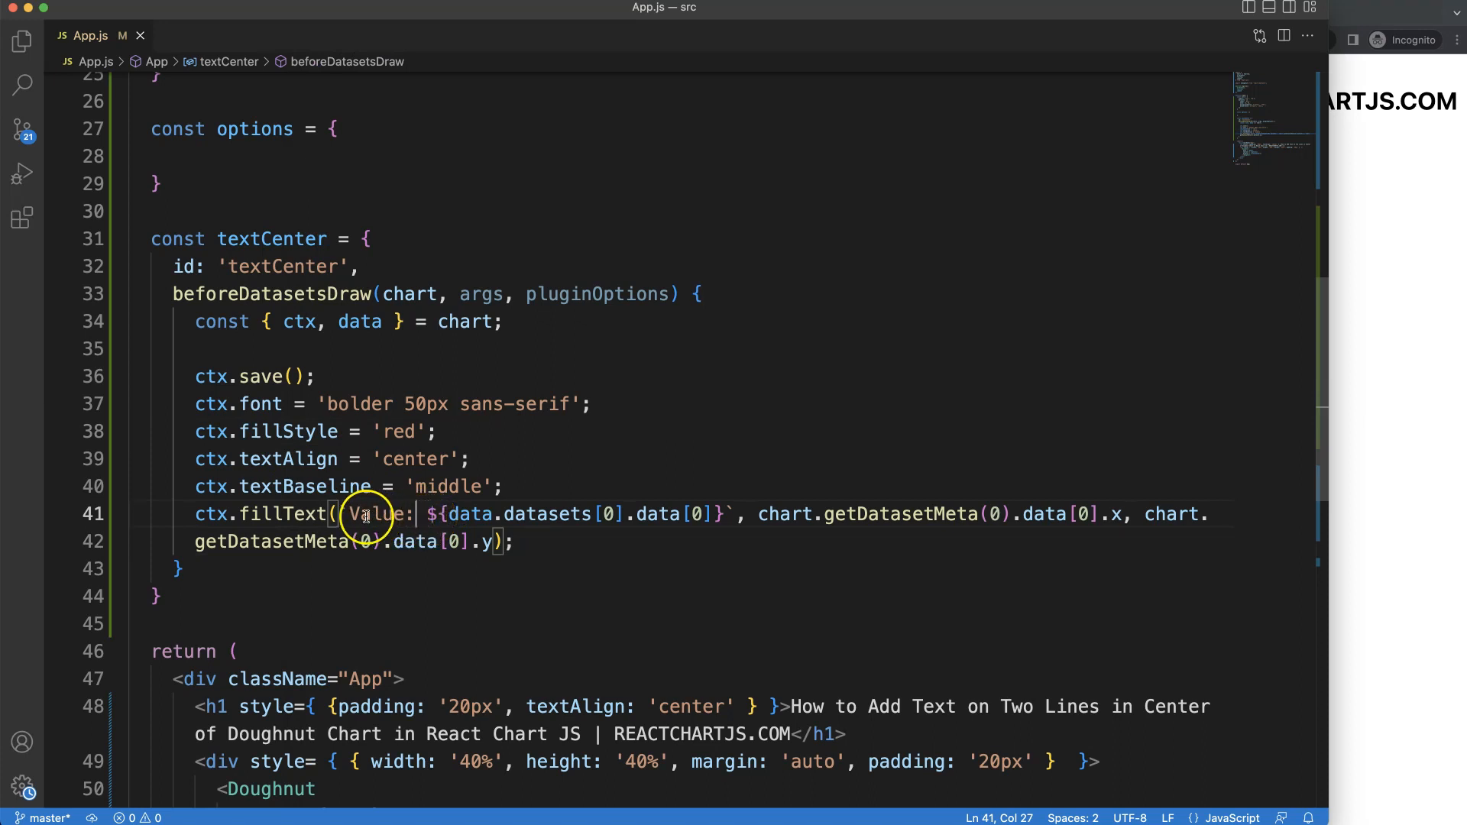
{"action": "mouse_move", "coordinate": [352, 383]}
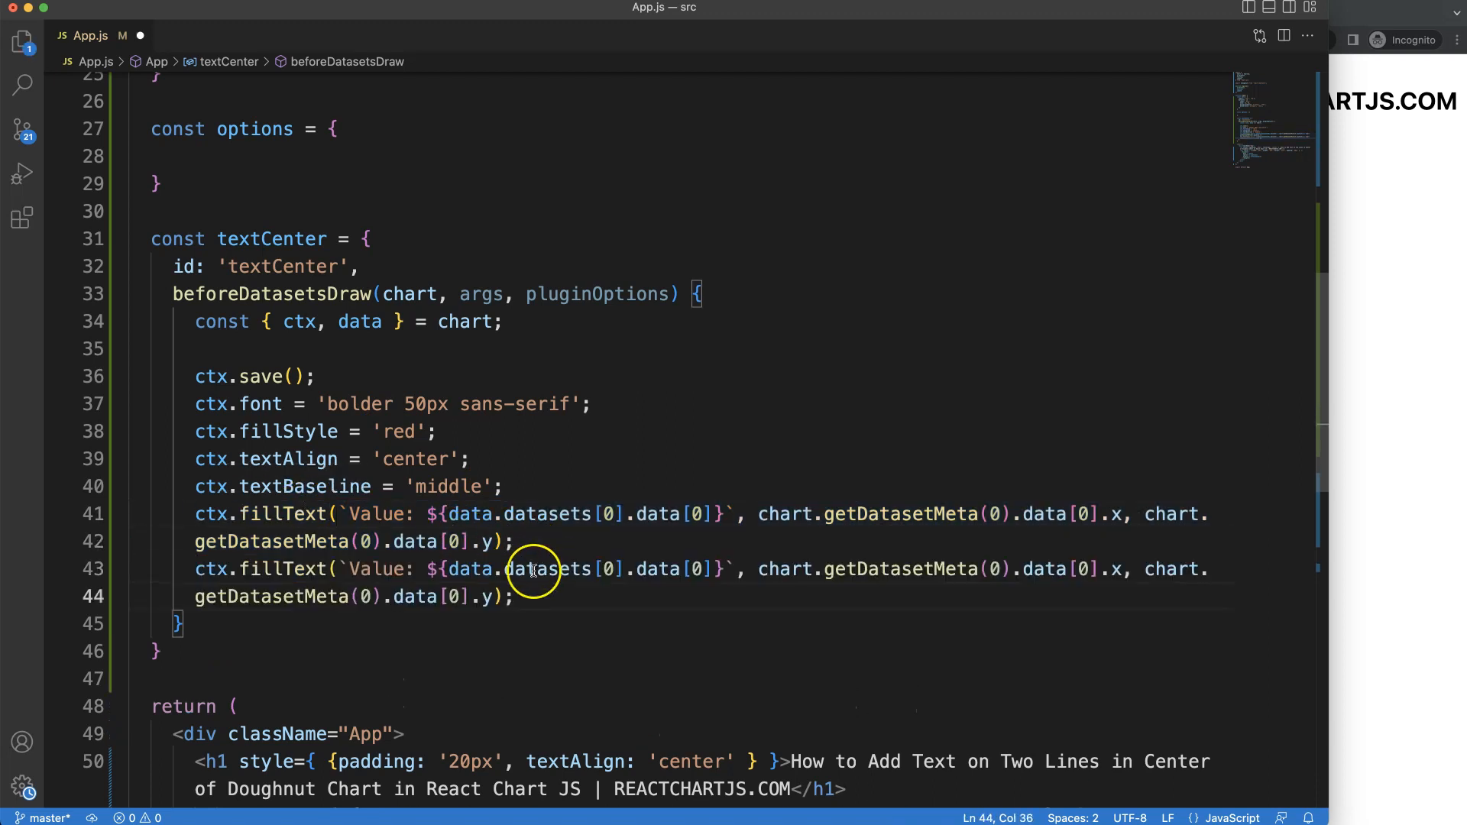
{"action": "mouse_move", "coordinate": [383, 416]}
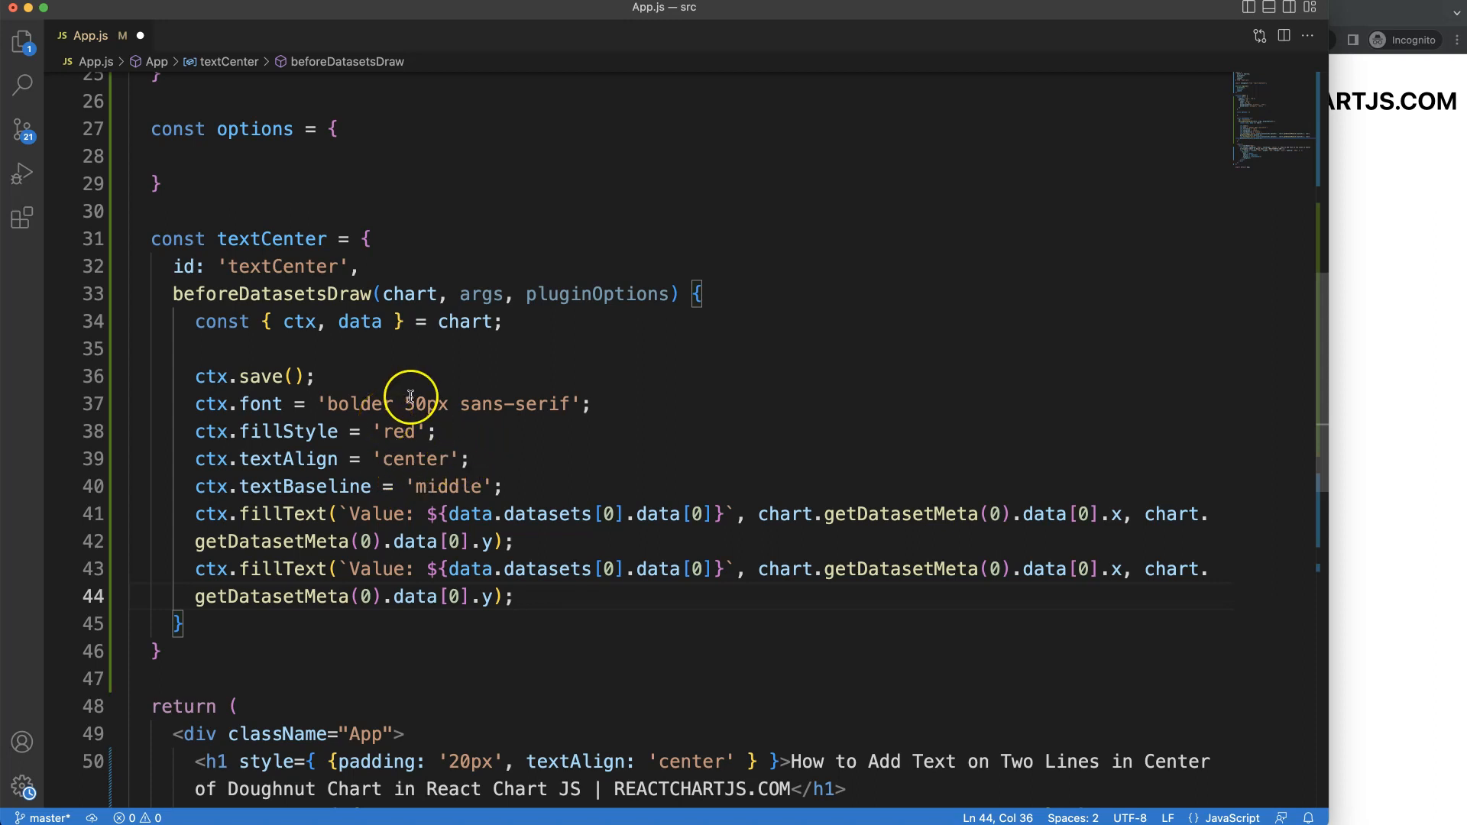
- Preview the chart in Chrome showing a single red 'Value: 3' line
{"action": "double_click", "coordinate": [407, 403]}
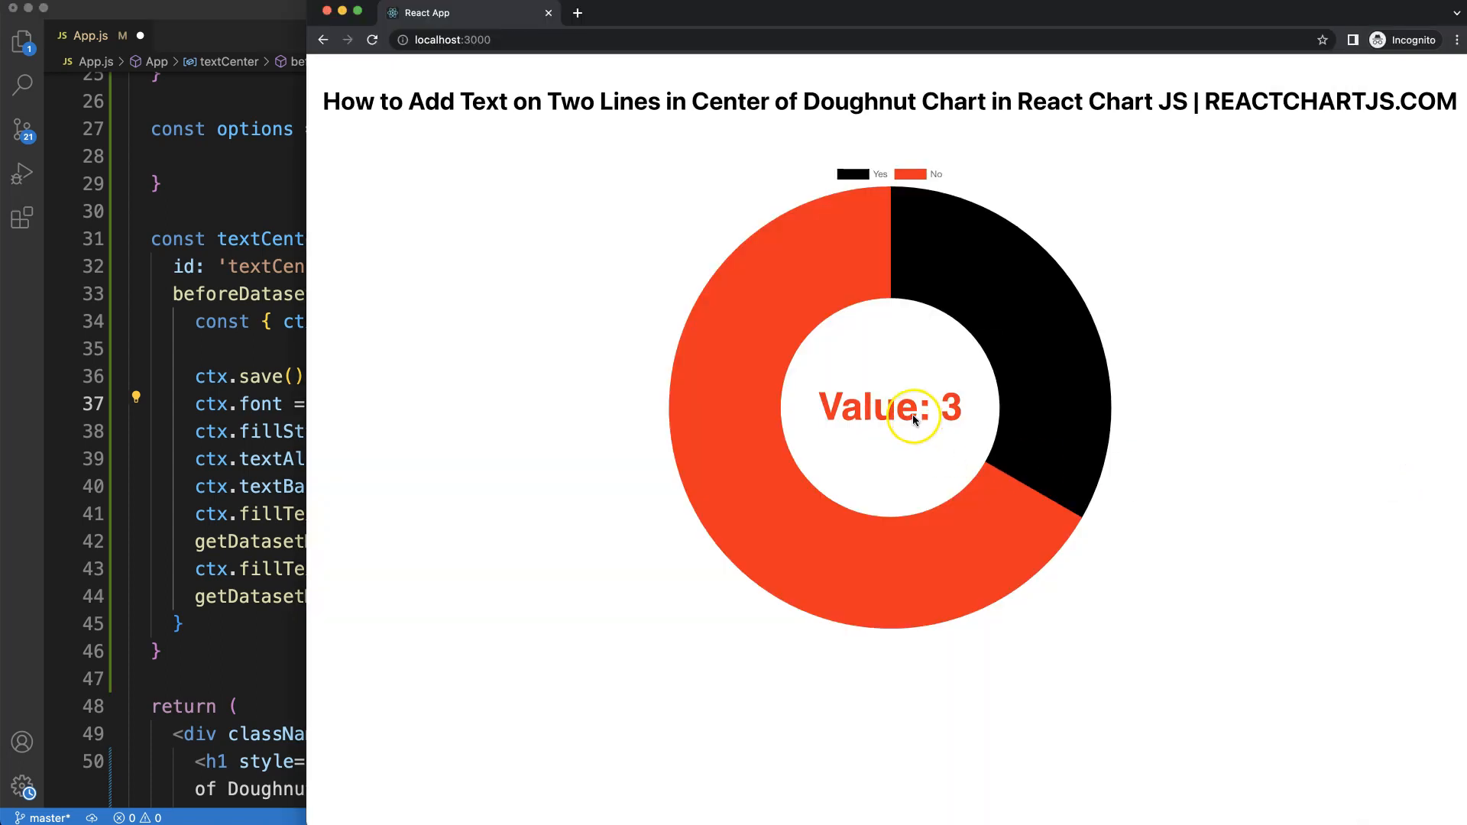
{"action": "mouse_move", "coordinate": [238, 457]}
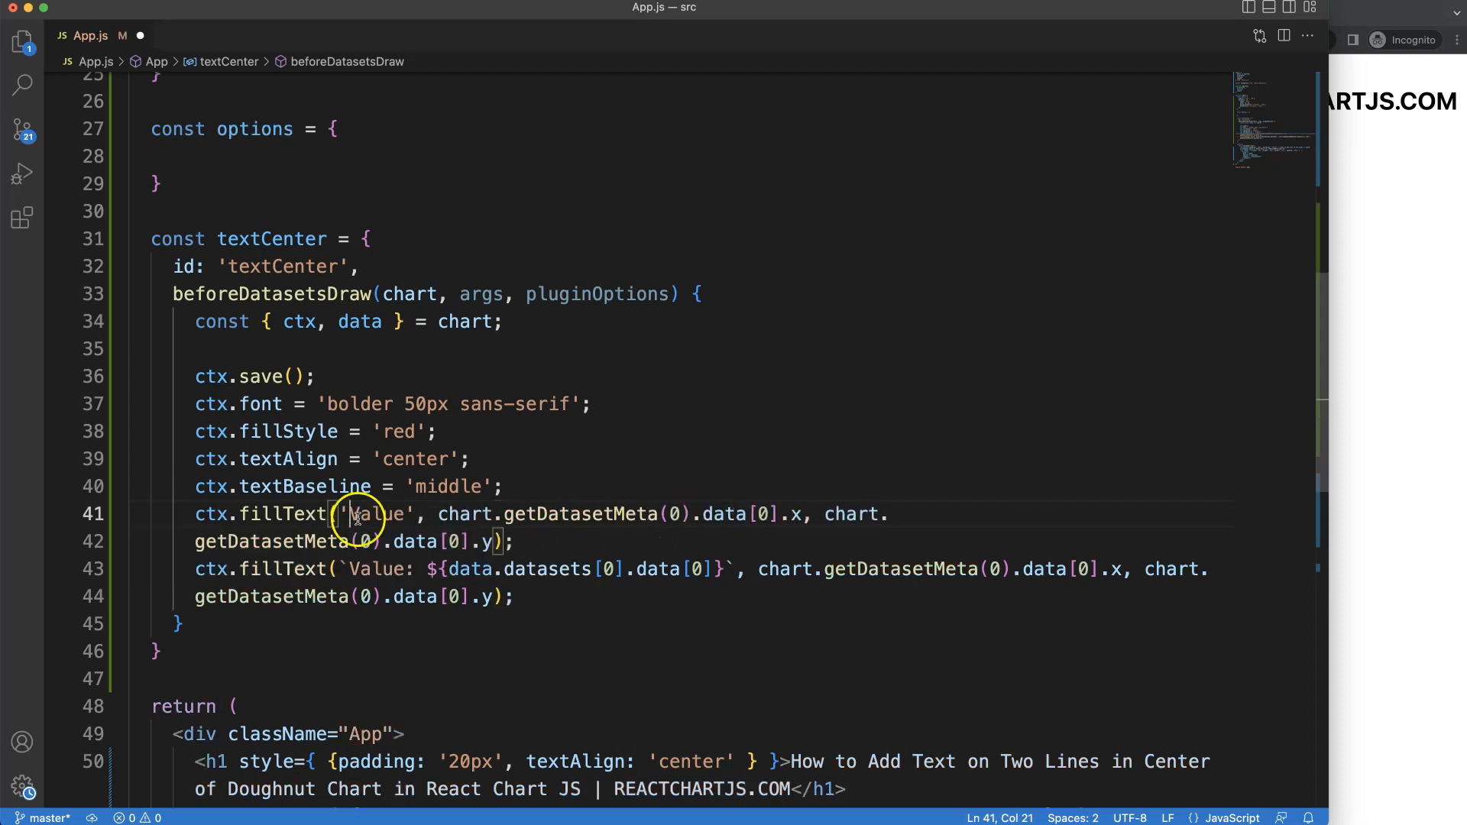
- Strip the 'Value:' label from the second fillText so it draws only the data value
{"action": "double_click", "coordinate": [375, 568]}
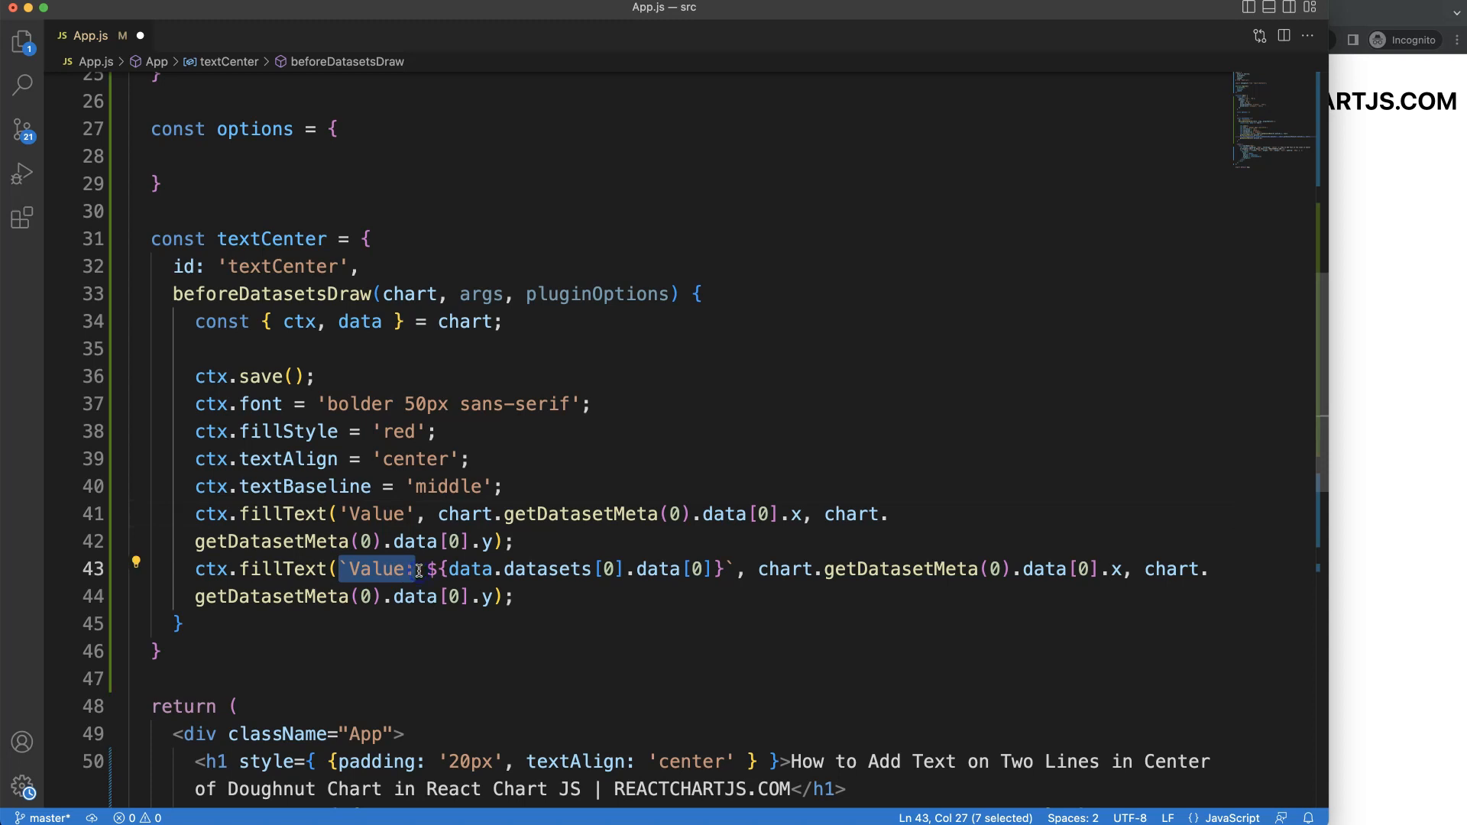
{"action": "key", "text": "Backspace"}
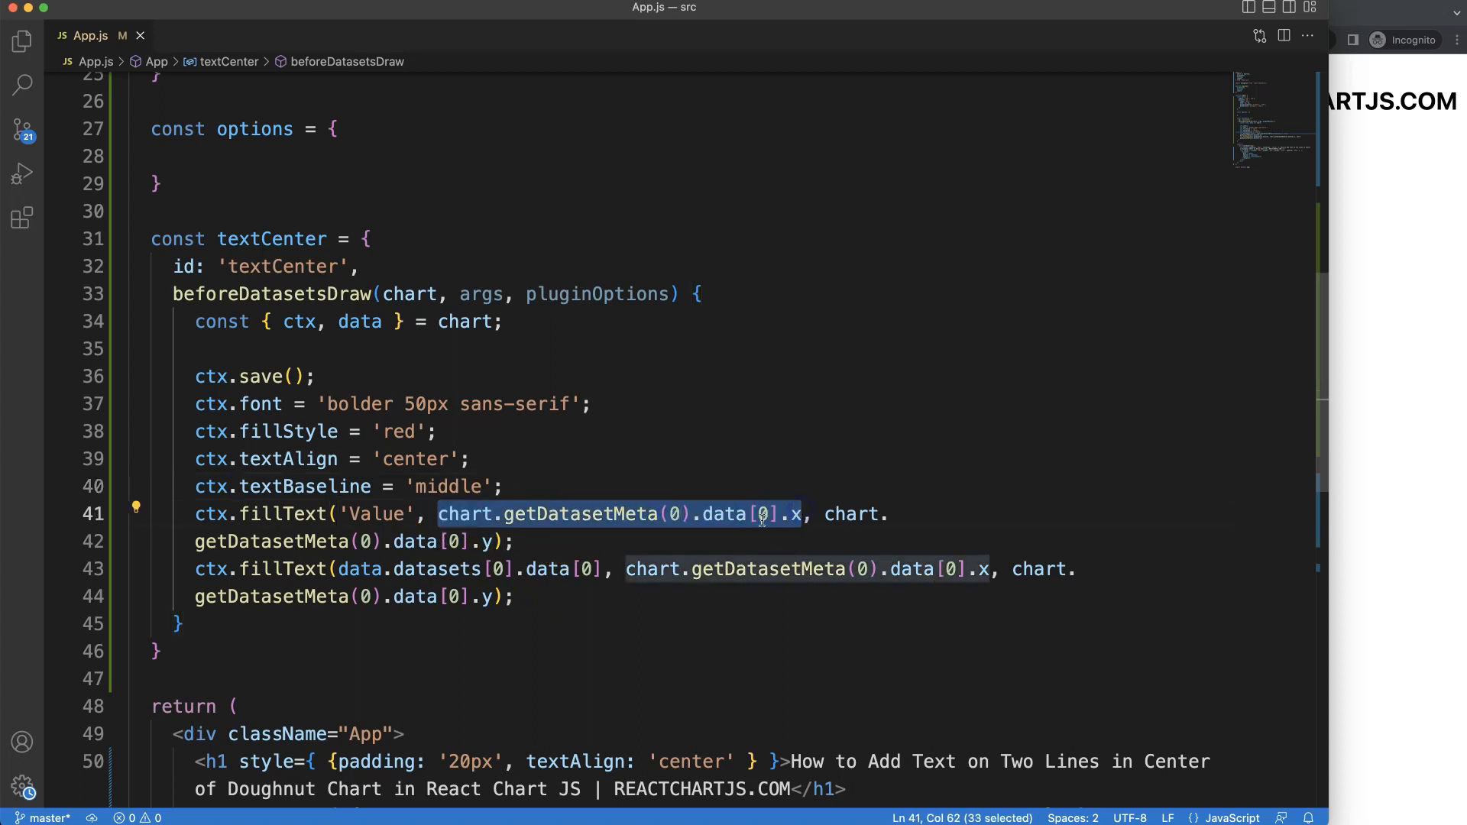
{"action": "left_click", "coordinate": [317, 376]}
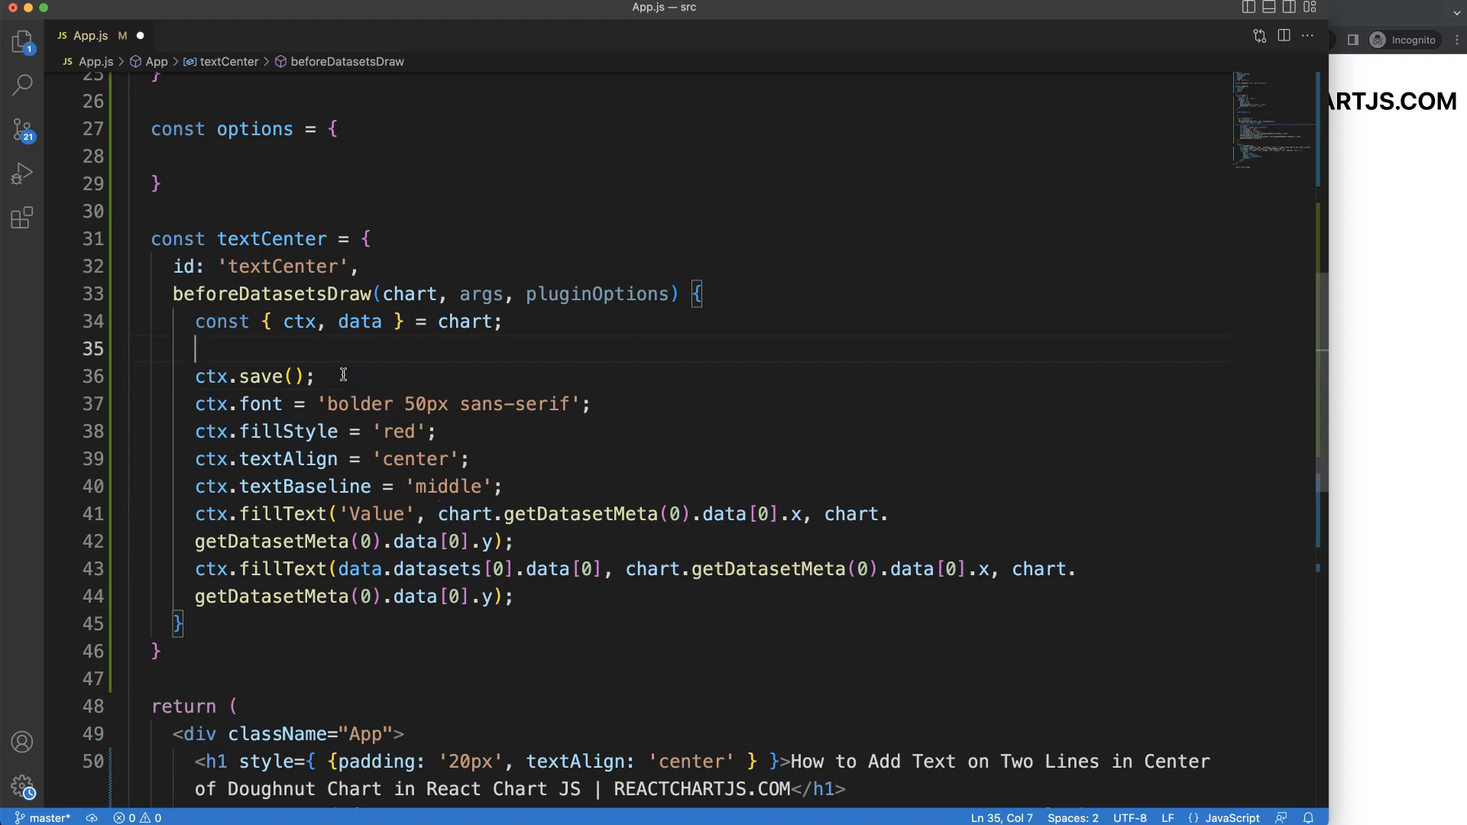
- Define xCoor and yCoor constants from chart.getDatasetMeta(0).data[0]
{"action": "type", "text": "const x"}
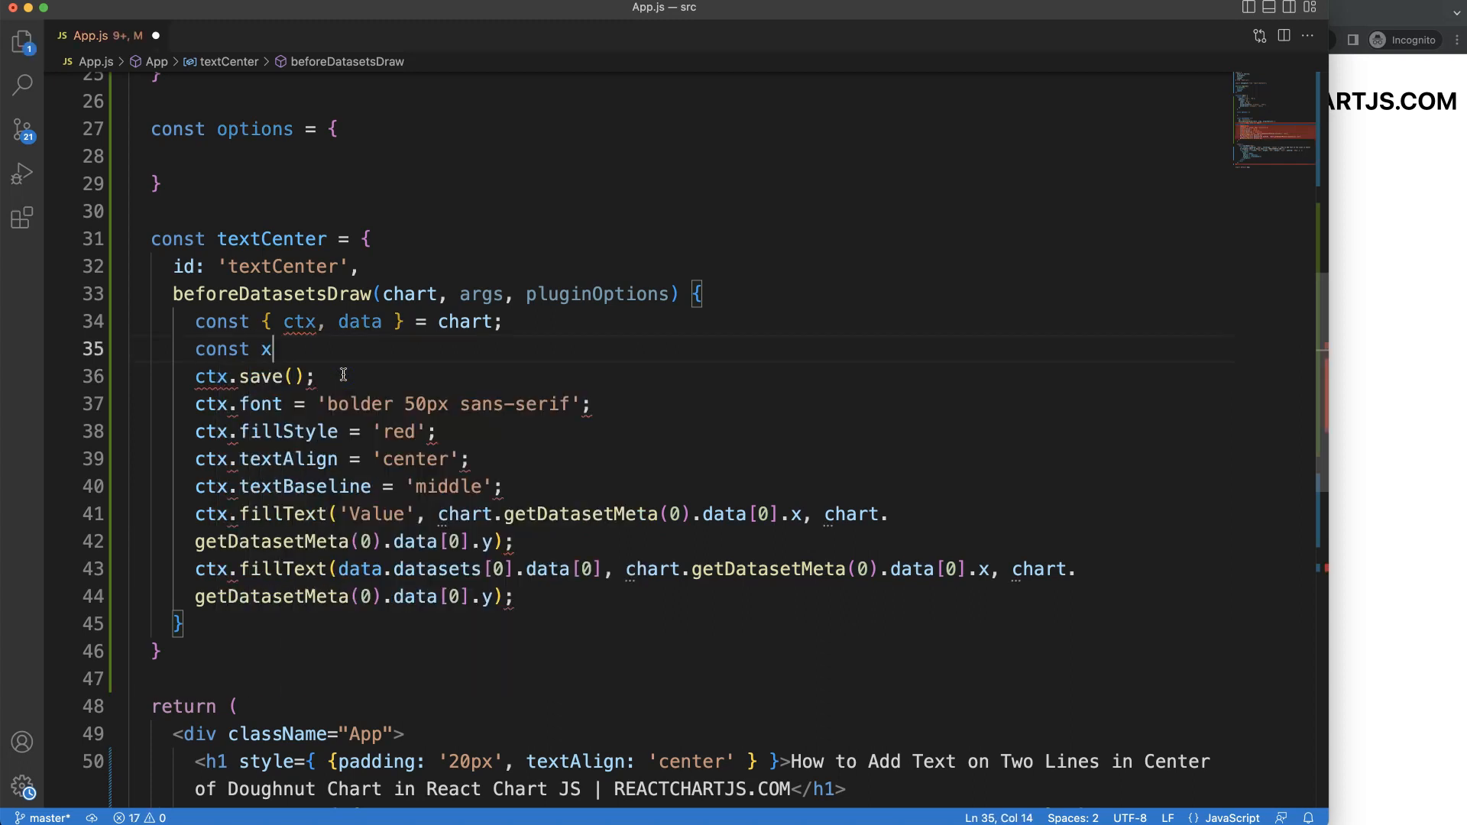
{"action": "type", "text": "Coor = chart.getDatasetMeta(0).data[0].x;"}
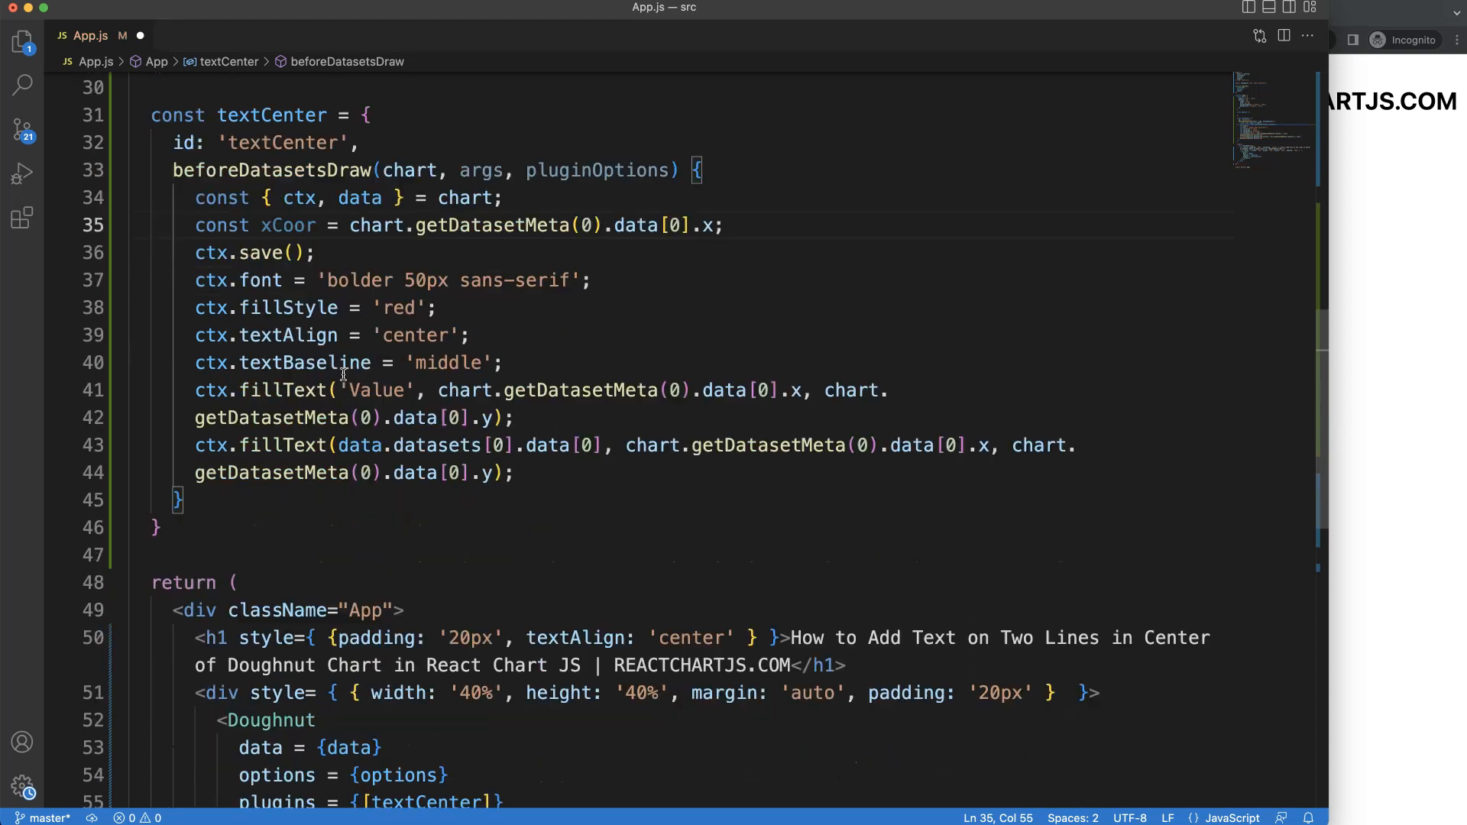
{"action": "key", "text": "Enter"}
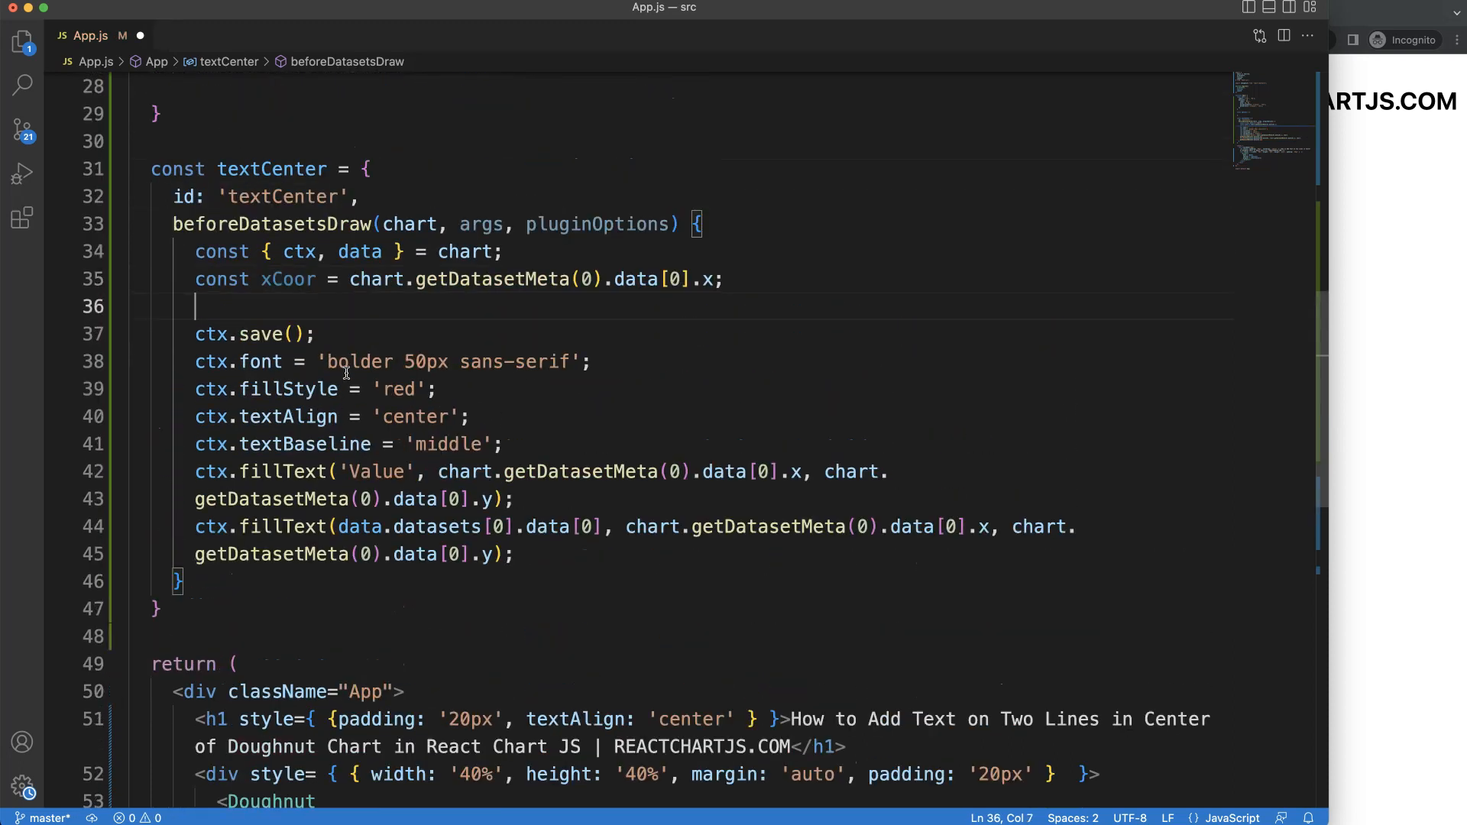
{"action": "type", "text": "const yCoor ="}
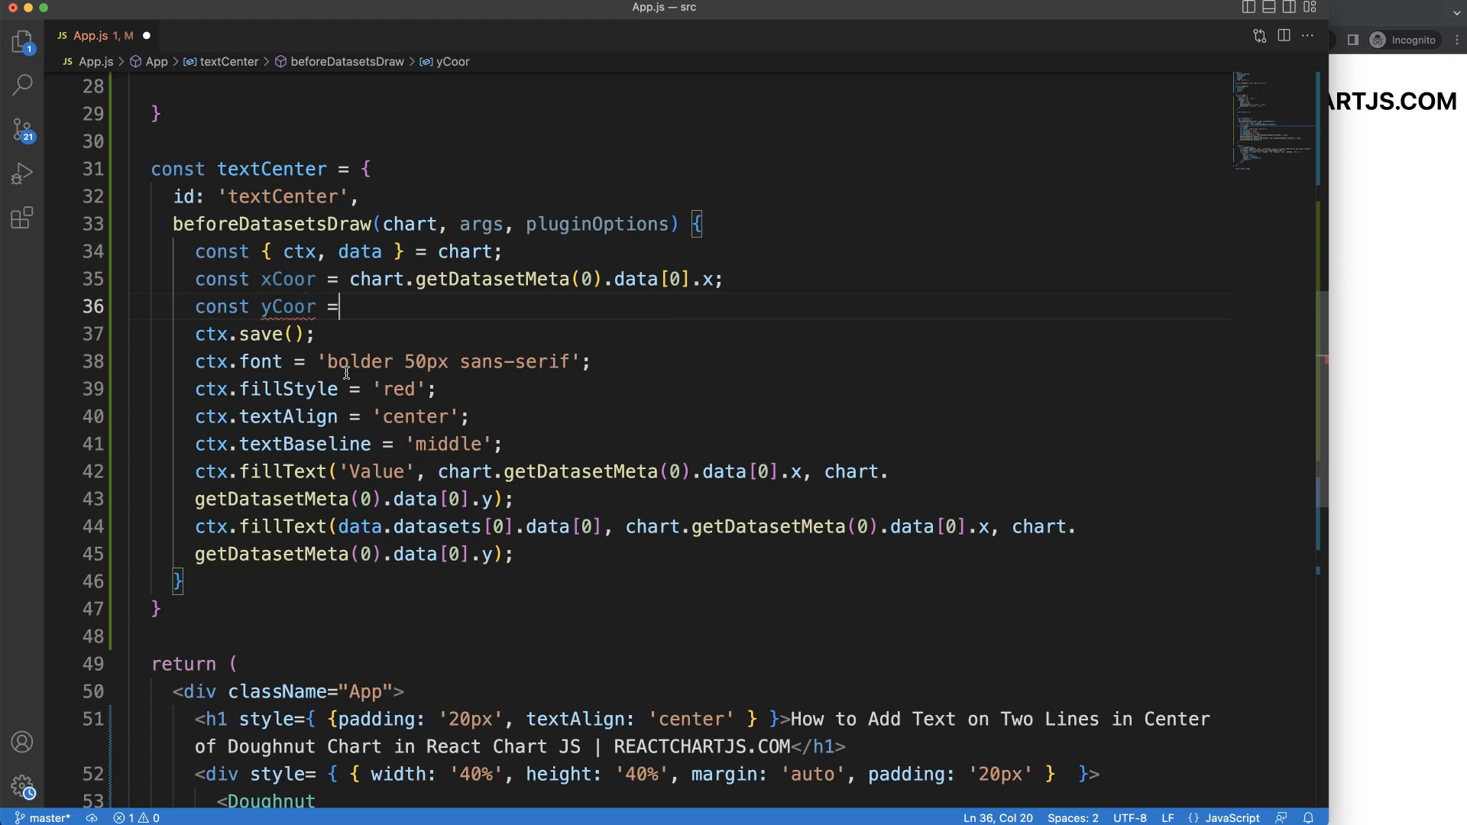
{"action": "type", "text": "chart.getDatasetMeta(0).data[0].y;"}
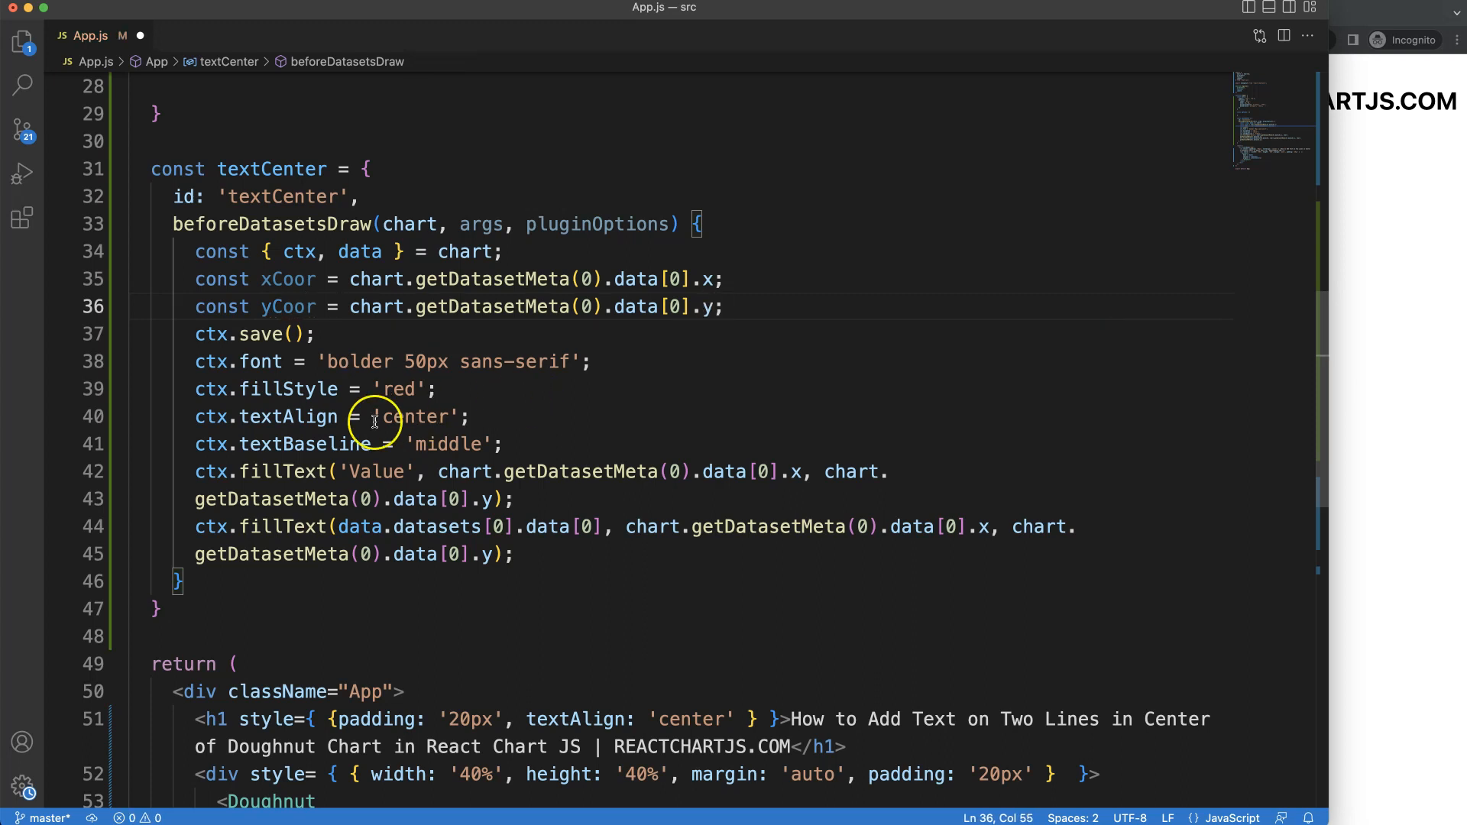
- Replace the coordinate expressions in the fillText calls with xCoor and yCoor
{"action": "double_click", "coordinate": [289, 278]}
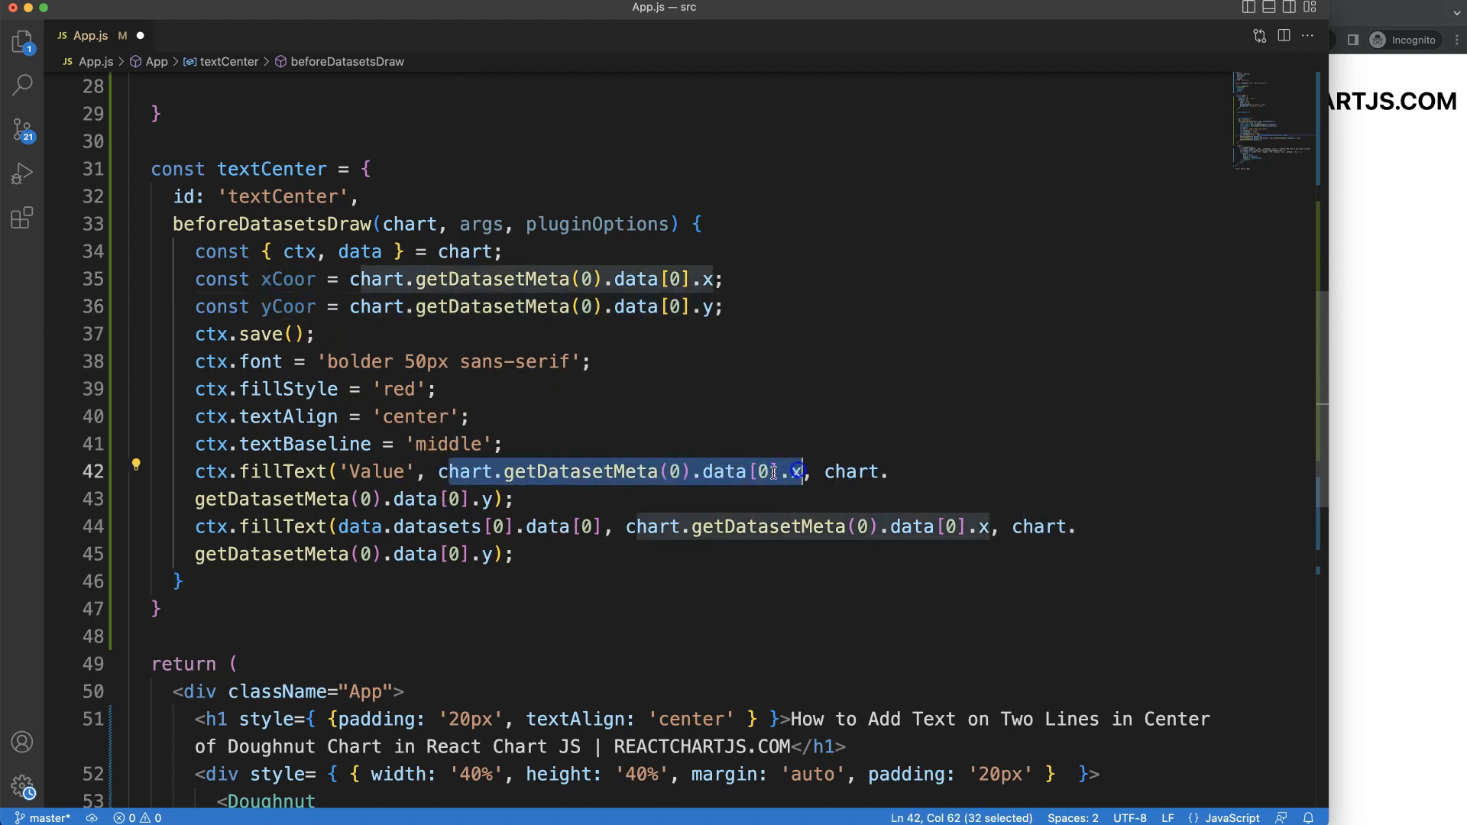
{"action": "type", "text": "cxCoor"}
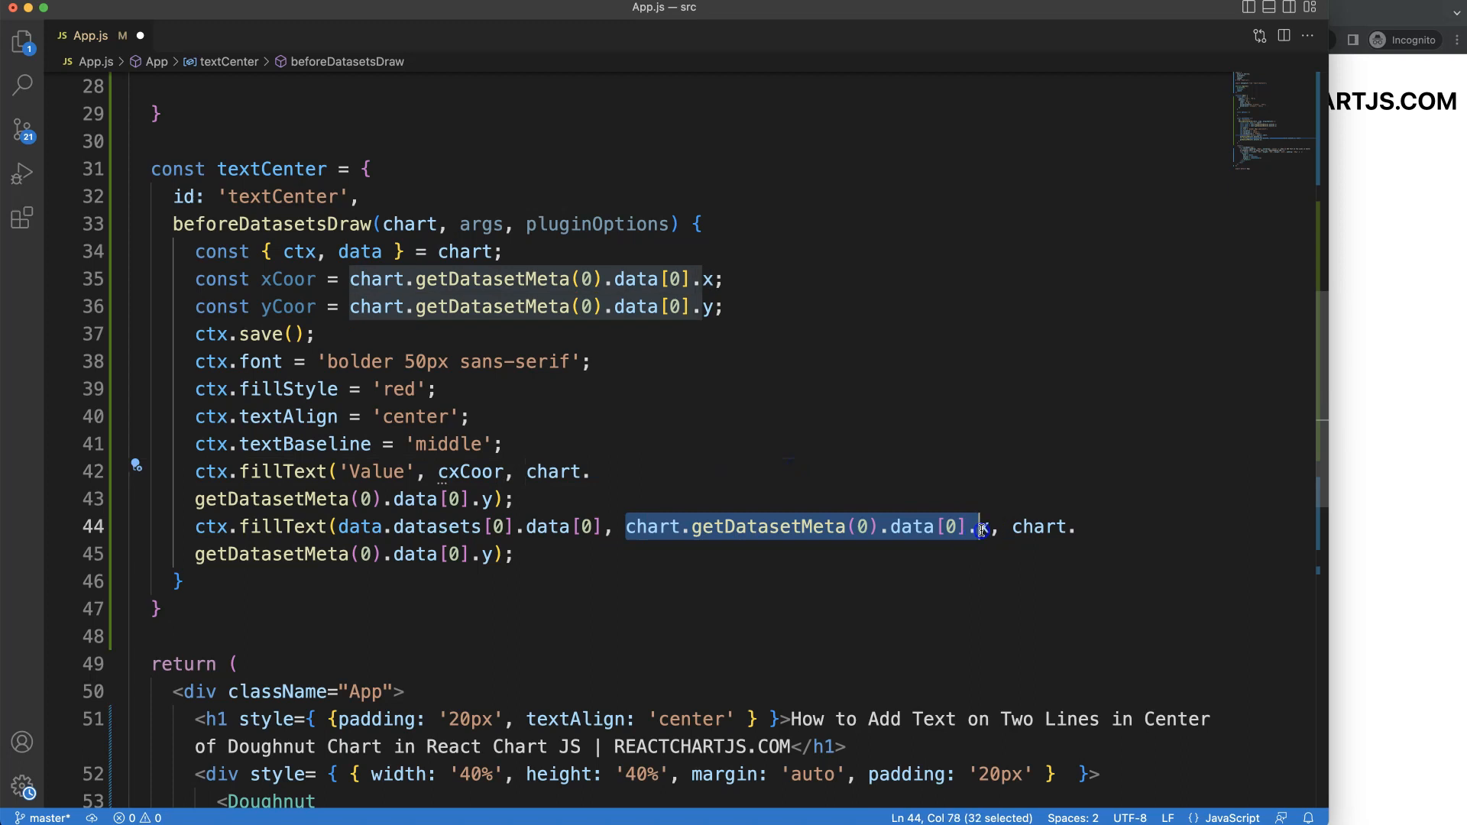
{"action": "type", "text": "xCoor"}
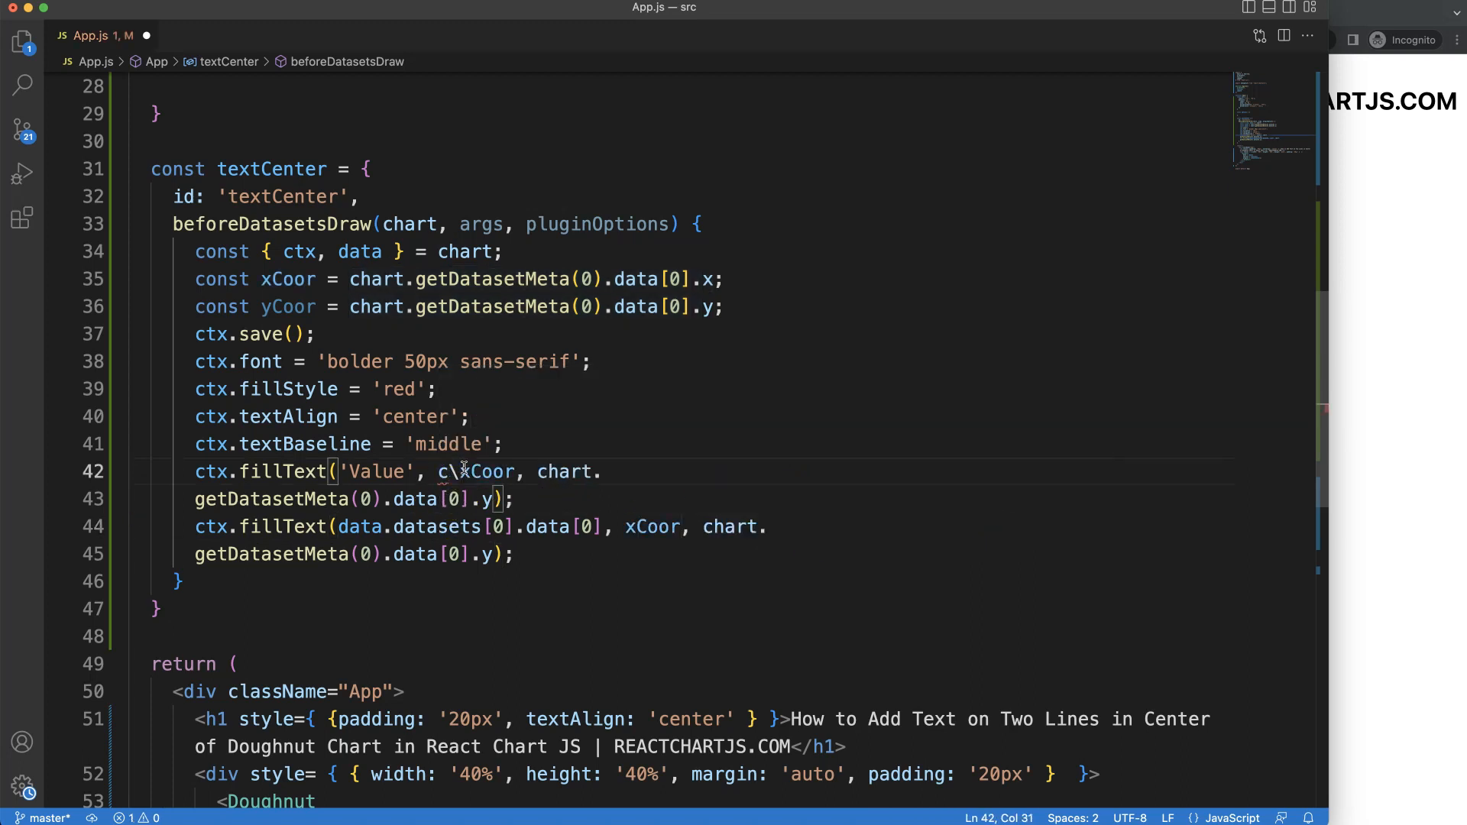
{"action": "double_click", "coordinate": [289, 305]}
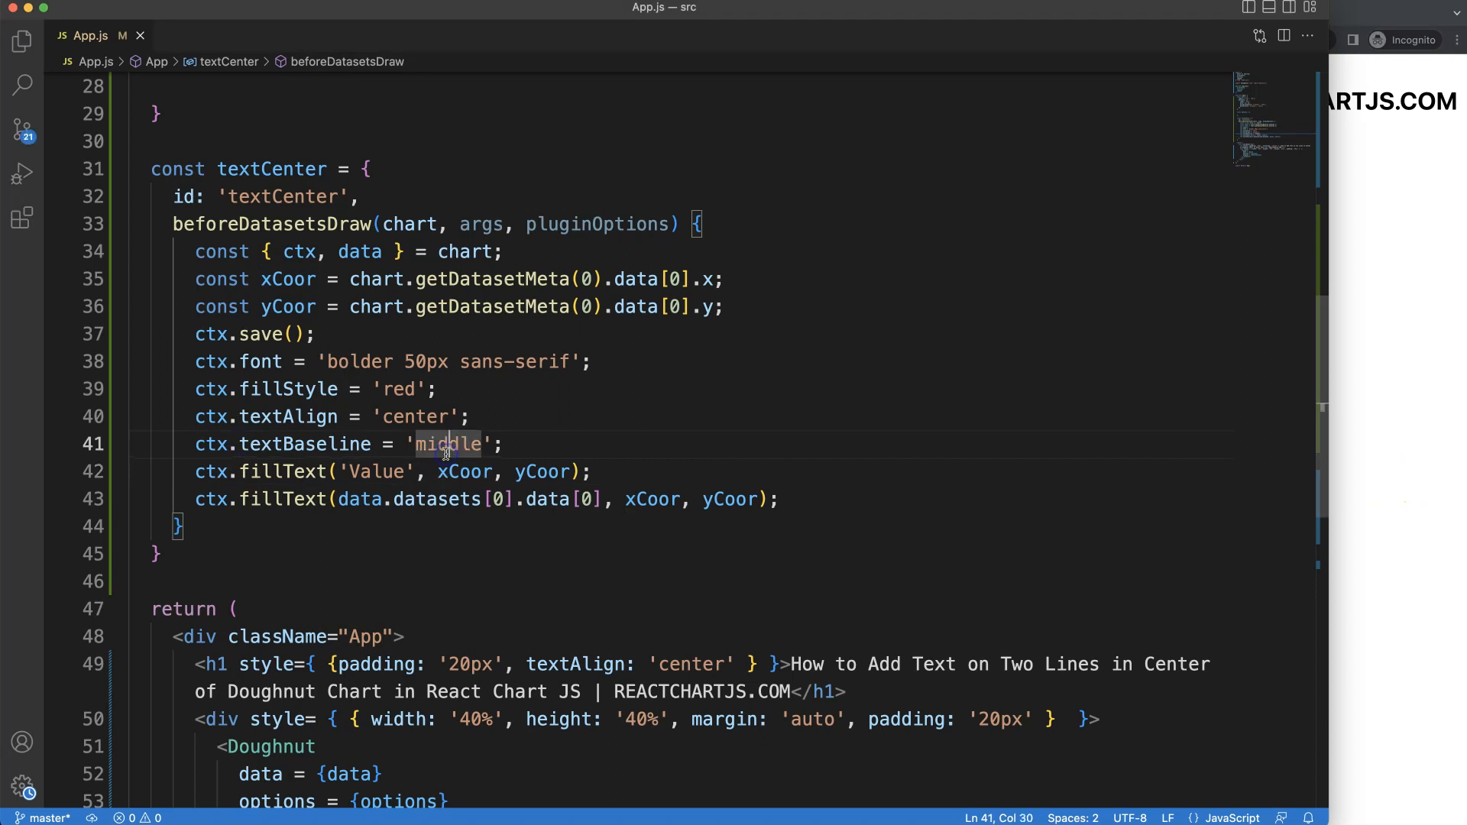
{"action": "mouse_move", "coordinate": [570, 472]}
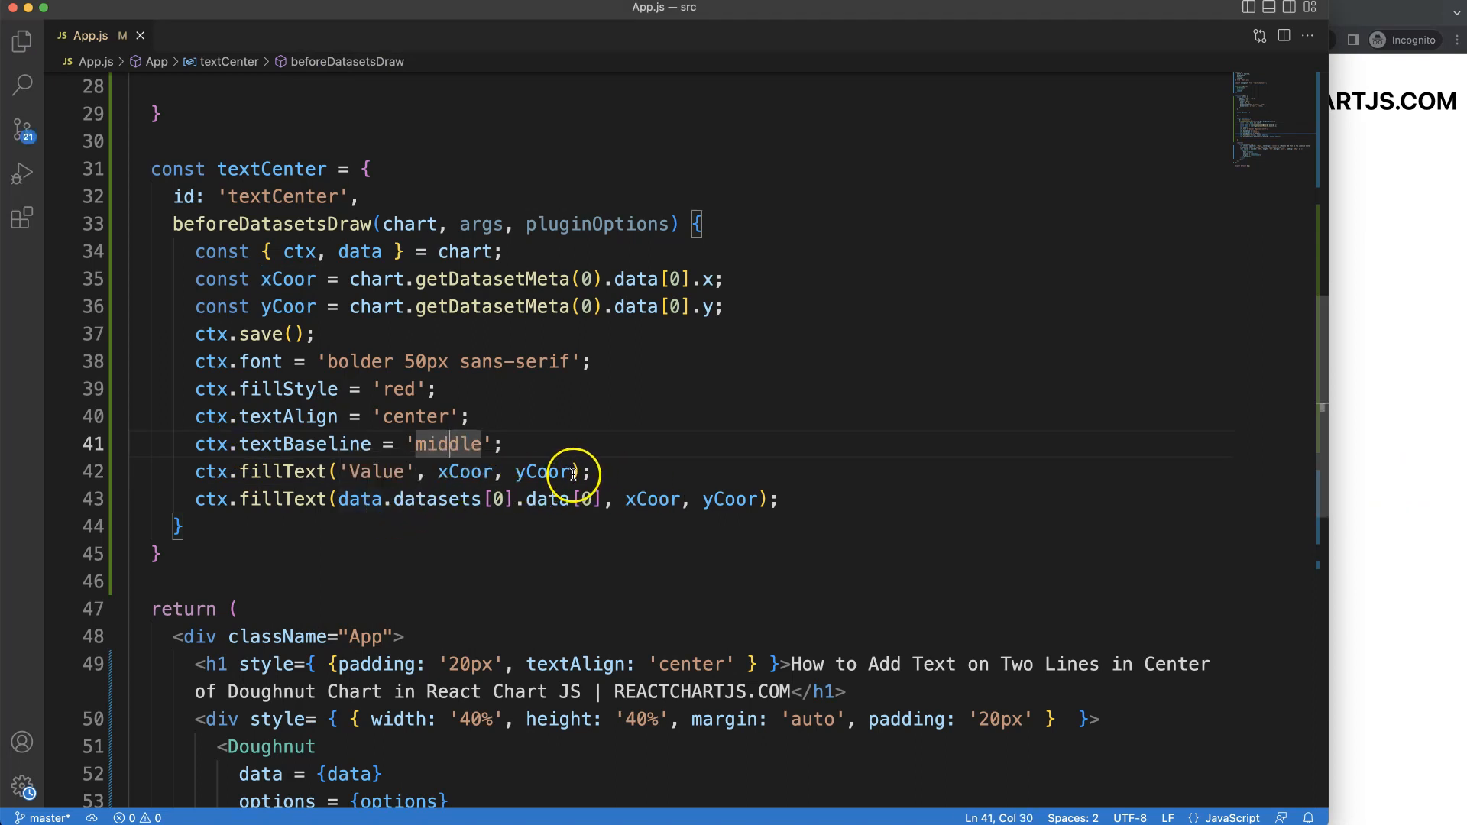
- Give the number its own 'bolder 50px sans-serif' font and red fillStyle lines
{"action": "left_click", "coordinate": [440, 415]}
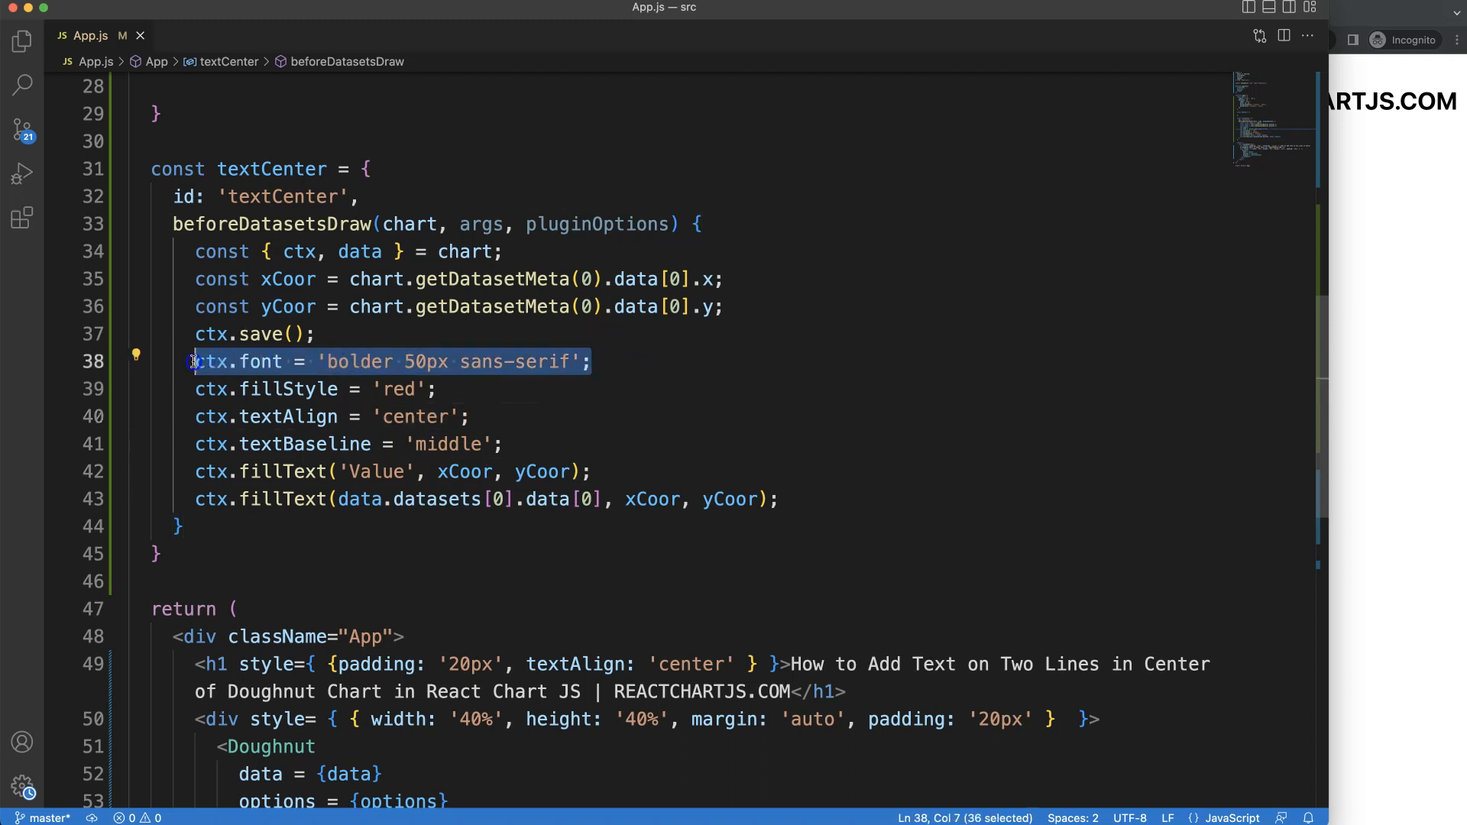
{"action": "key", "text": "Enter"}
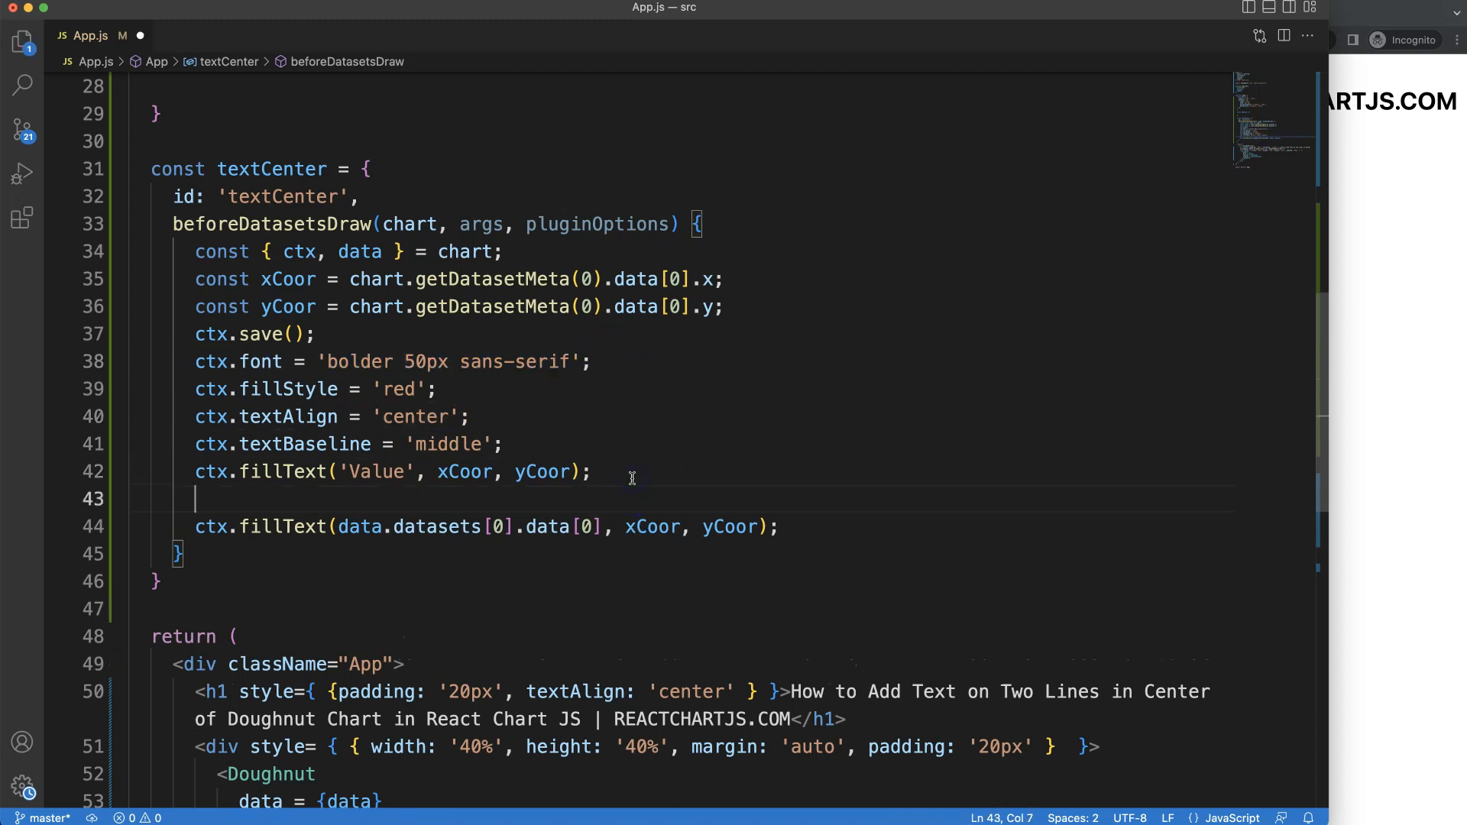
{"action": "type", "text": "ctx.font = 'bolder 50px sans-serif';"}
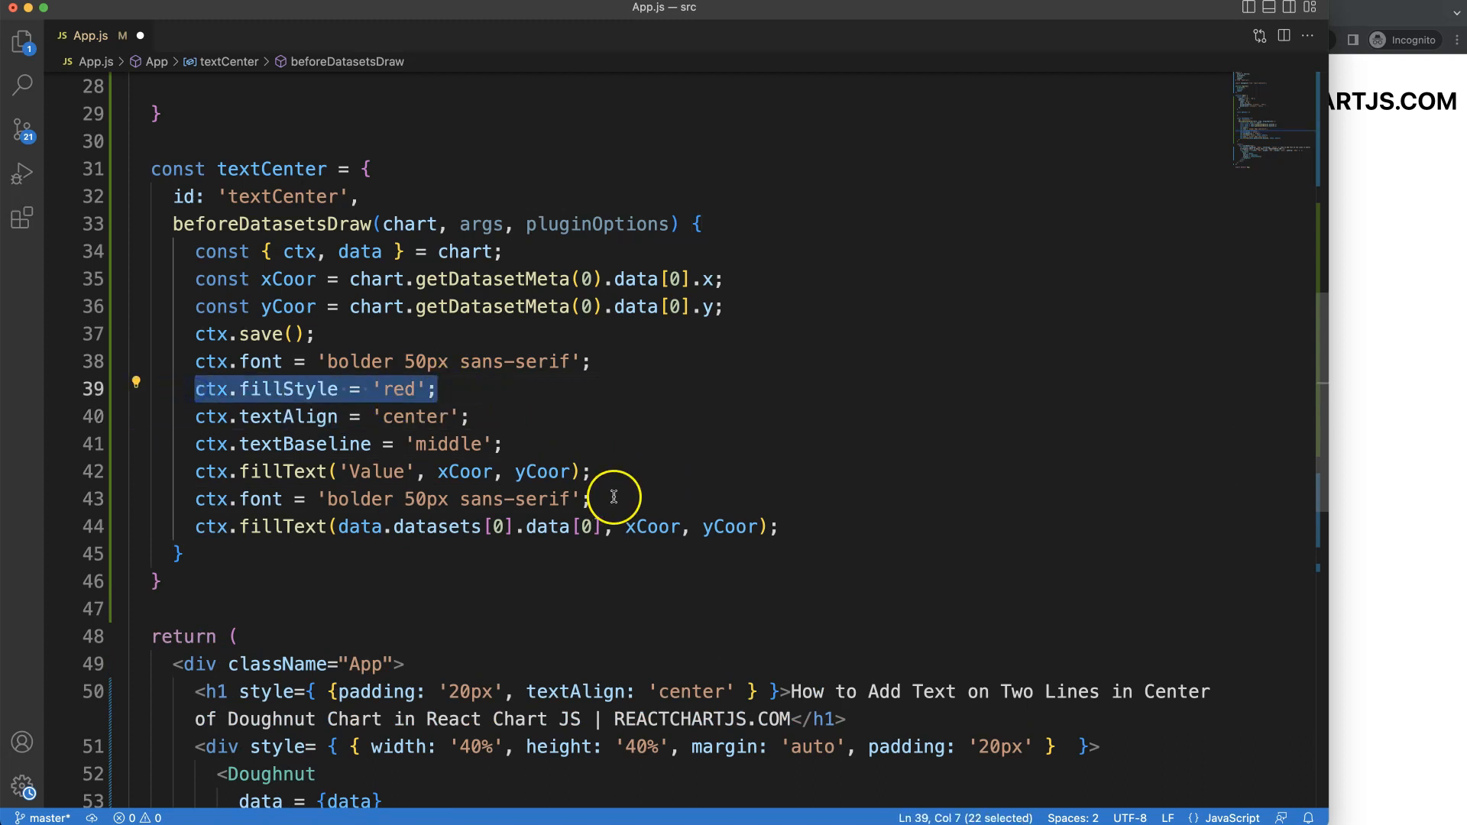
{"action": "key", "text": "Enter"}
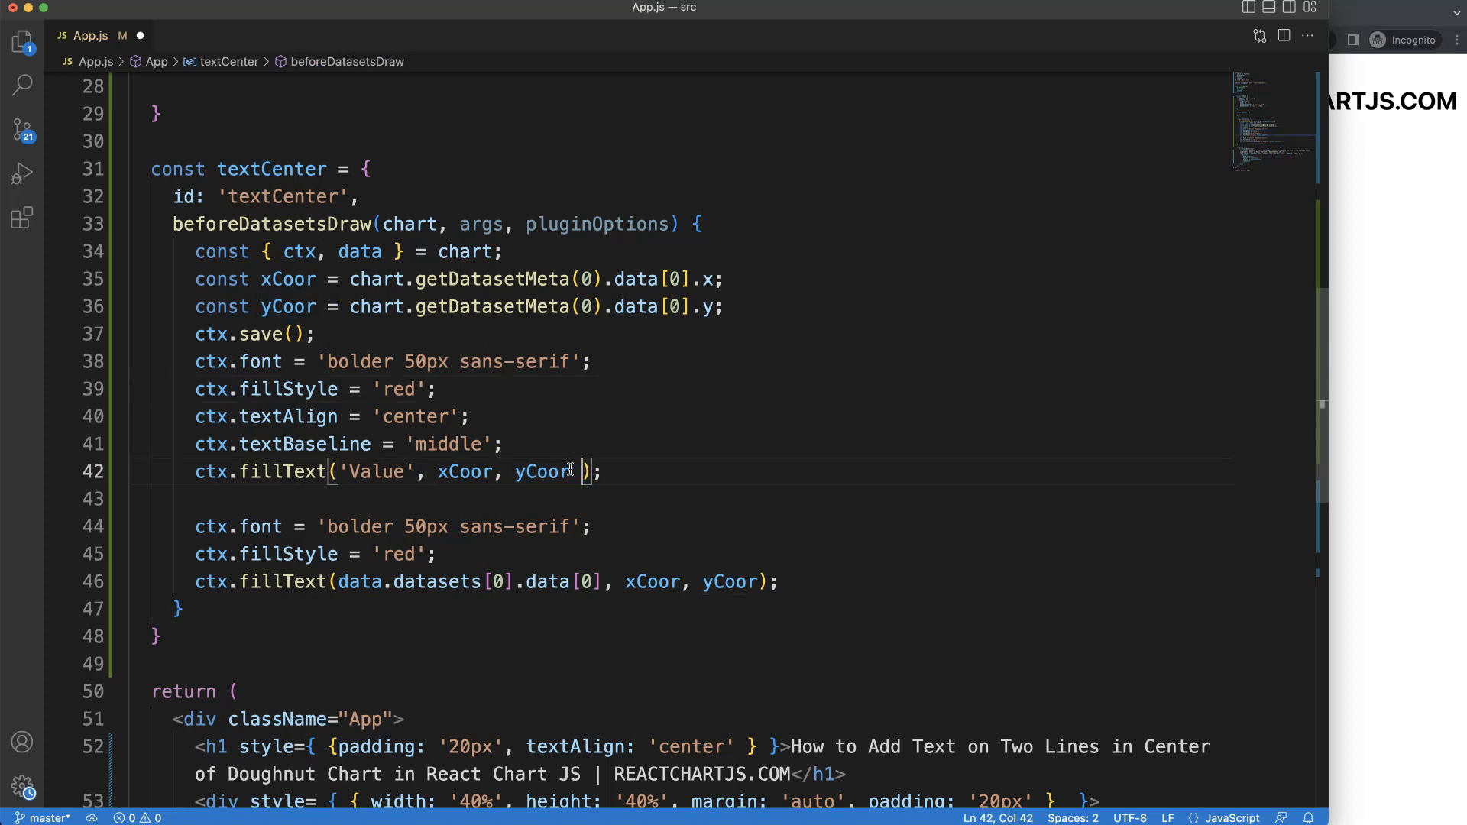
- Begin subtracting a vertical offset from yCoor in the Value fillText
{"action": "type", "text": "-"}
{"action": "left_click", "coordinate": [393, 361]}
{"action": "type", "text": "3"}
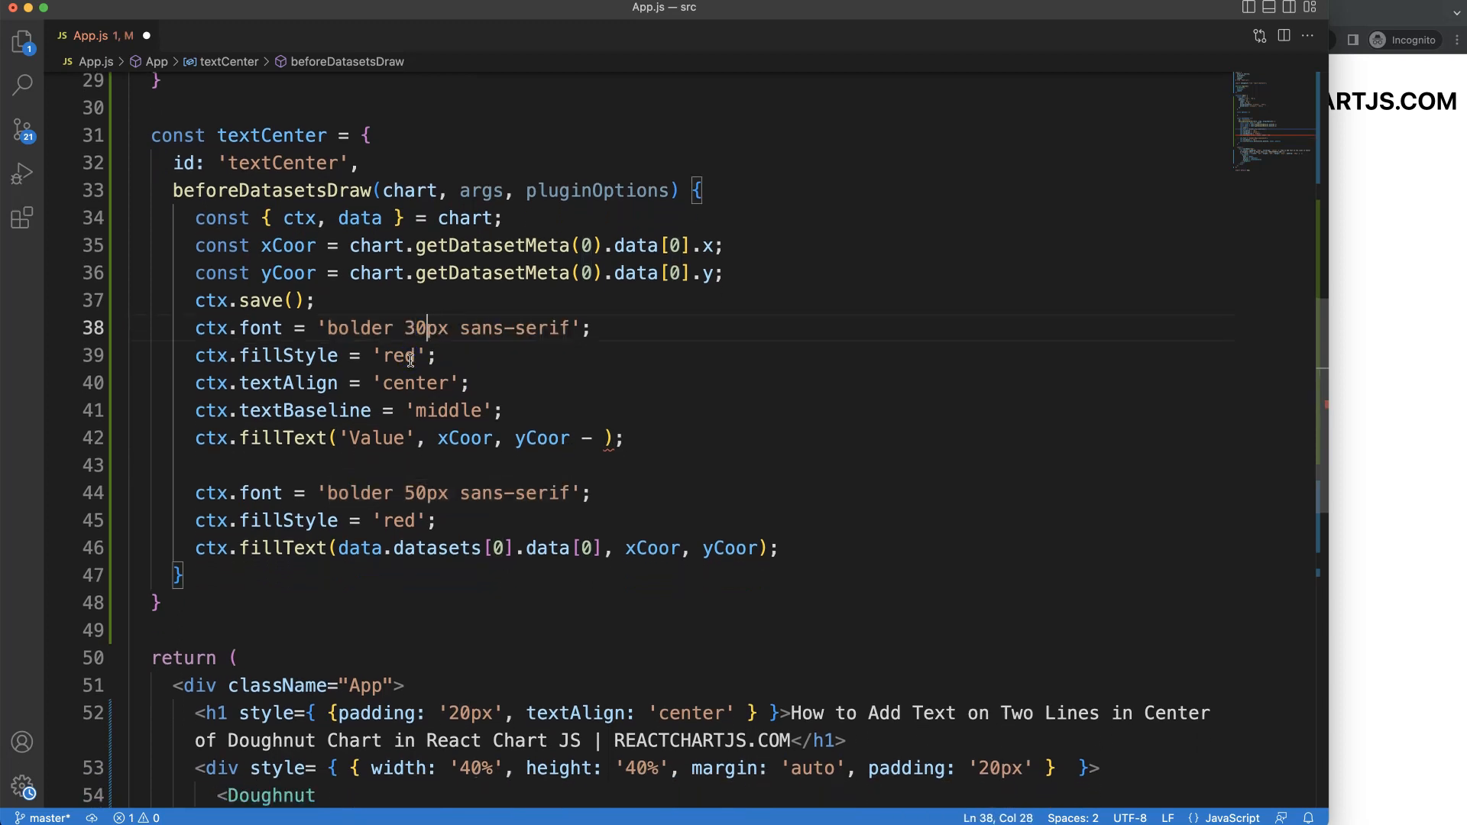
{"action": "left_click", "coordinate": [603, 439]}
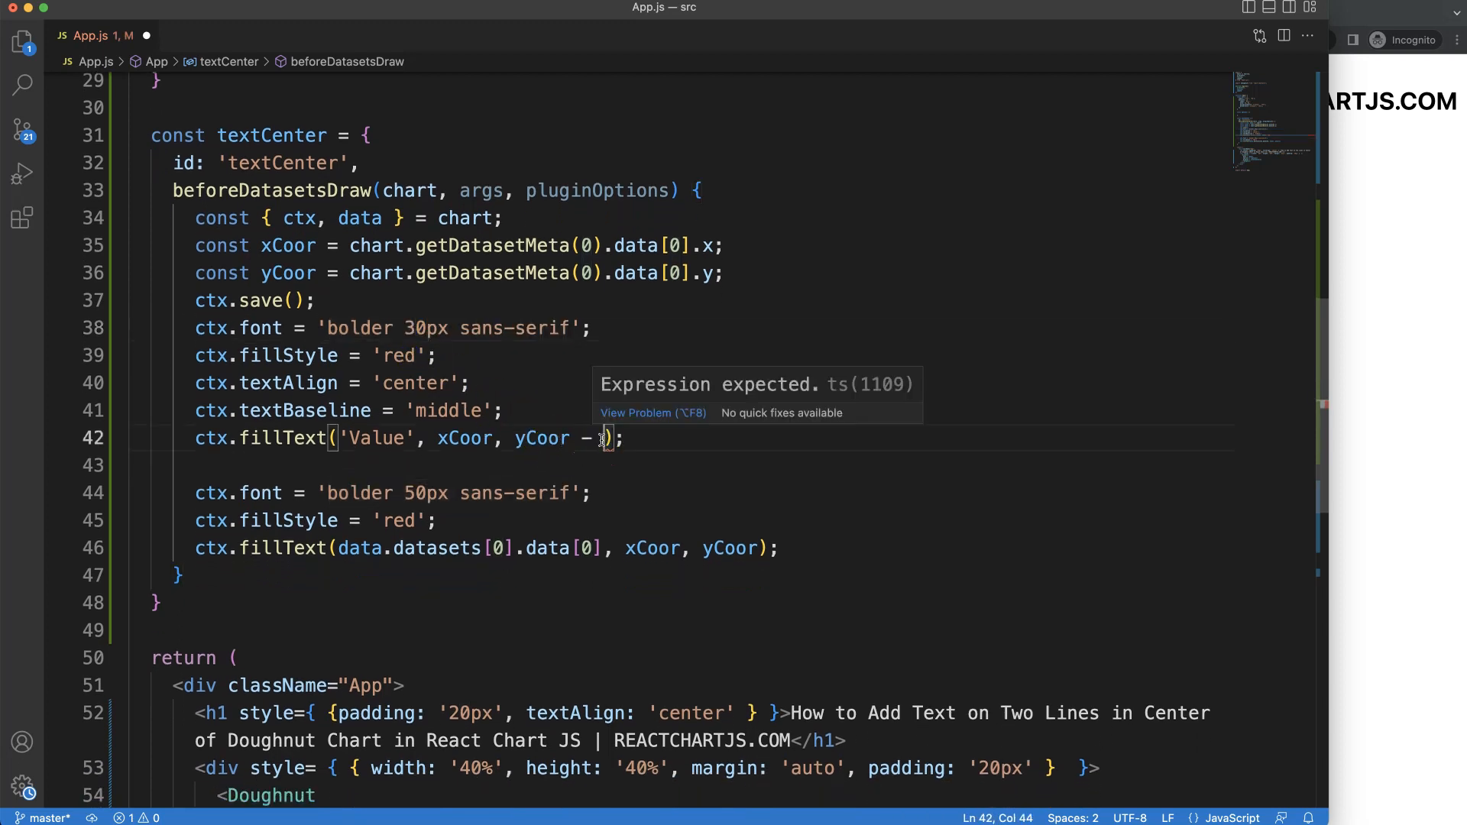
{"action": "mouse_move", "coordinate": [537, 391]}
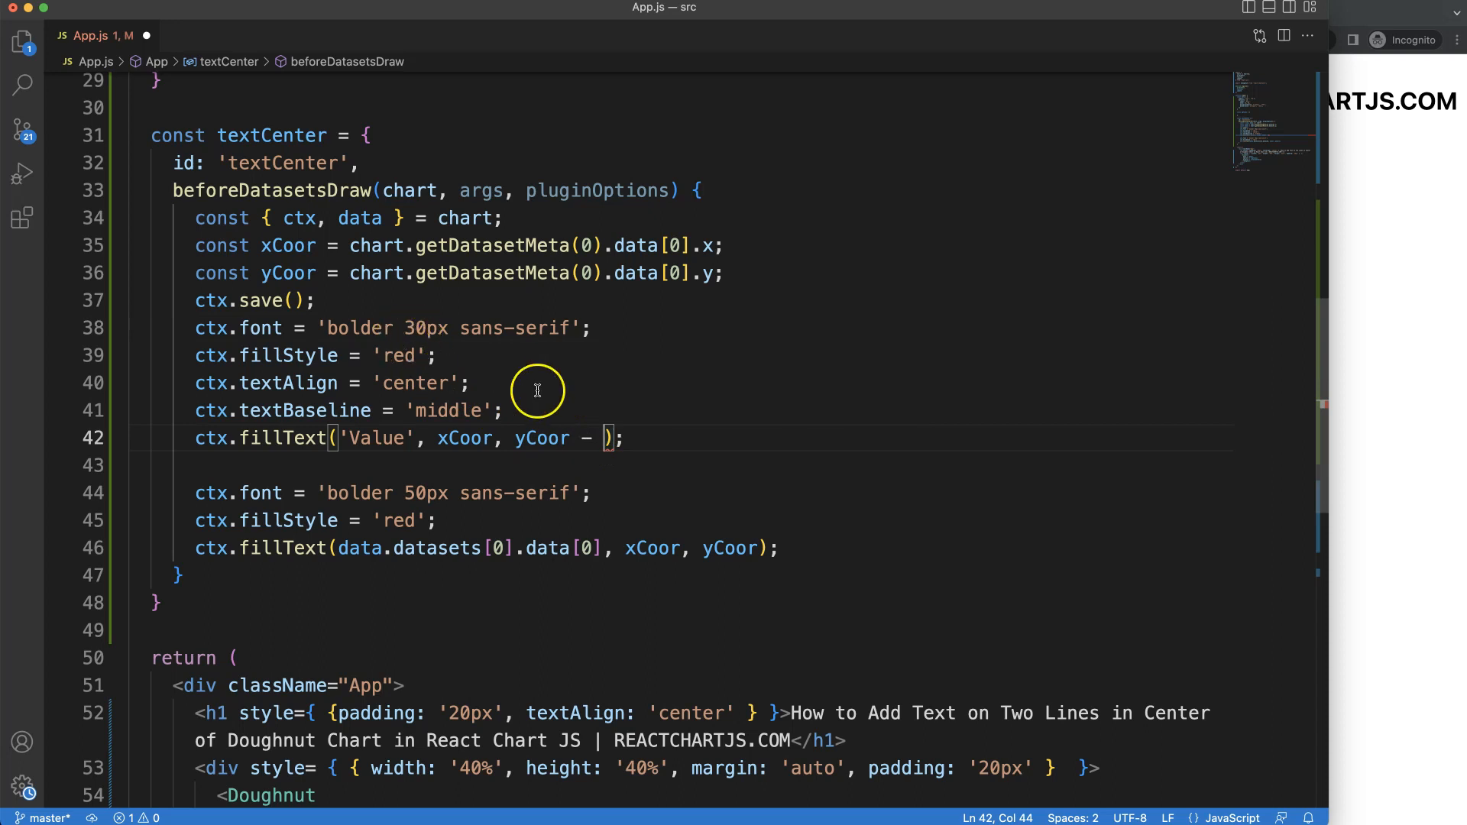
- Raise the Value label by drawing it at yCoor - 15
{"action": "type", "text": "15"}
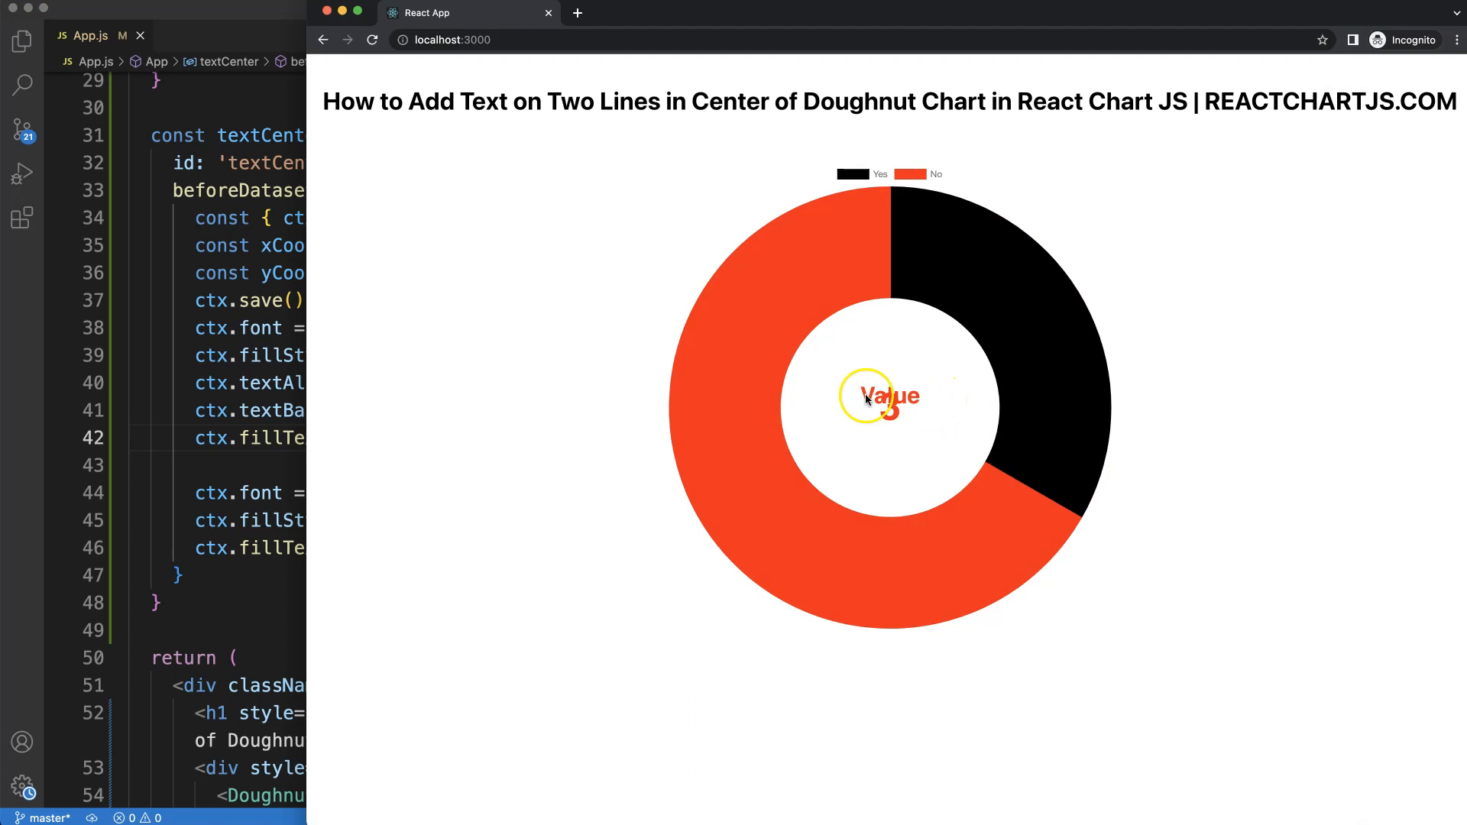
{"action": "mouse_move", "coordinate": [335, 390]}
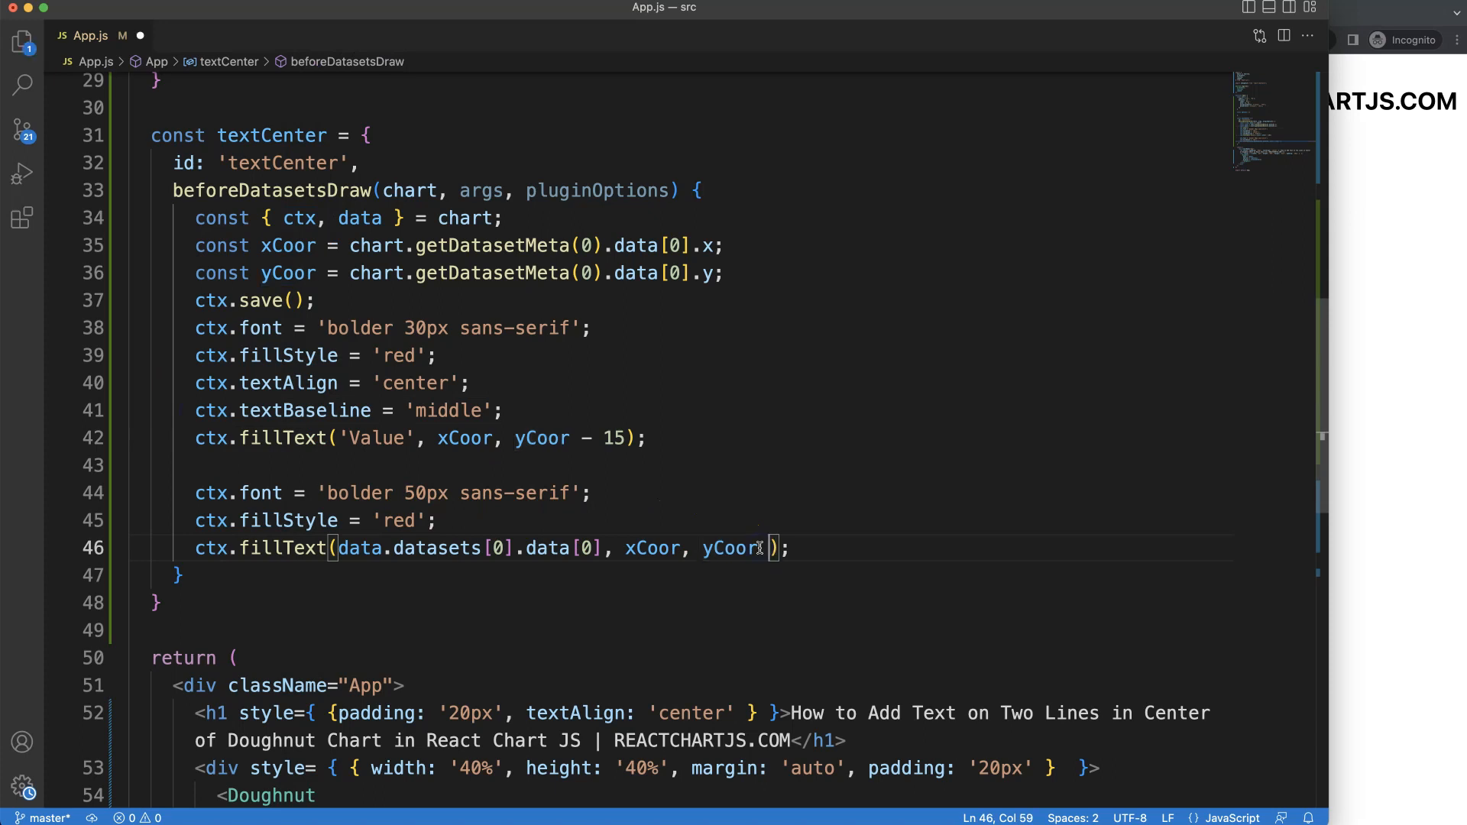
- Draw the number at yCoor + 25 and set the Value label's fillStyle to black
{"action": "type", "text": "+ 25"}
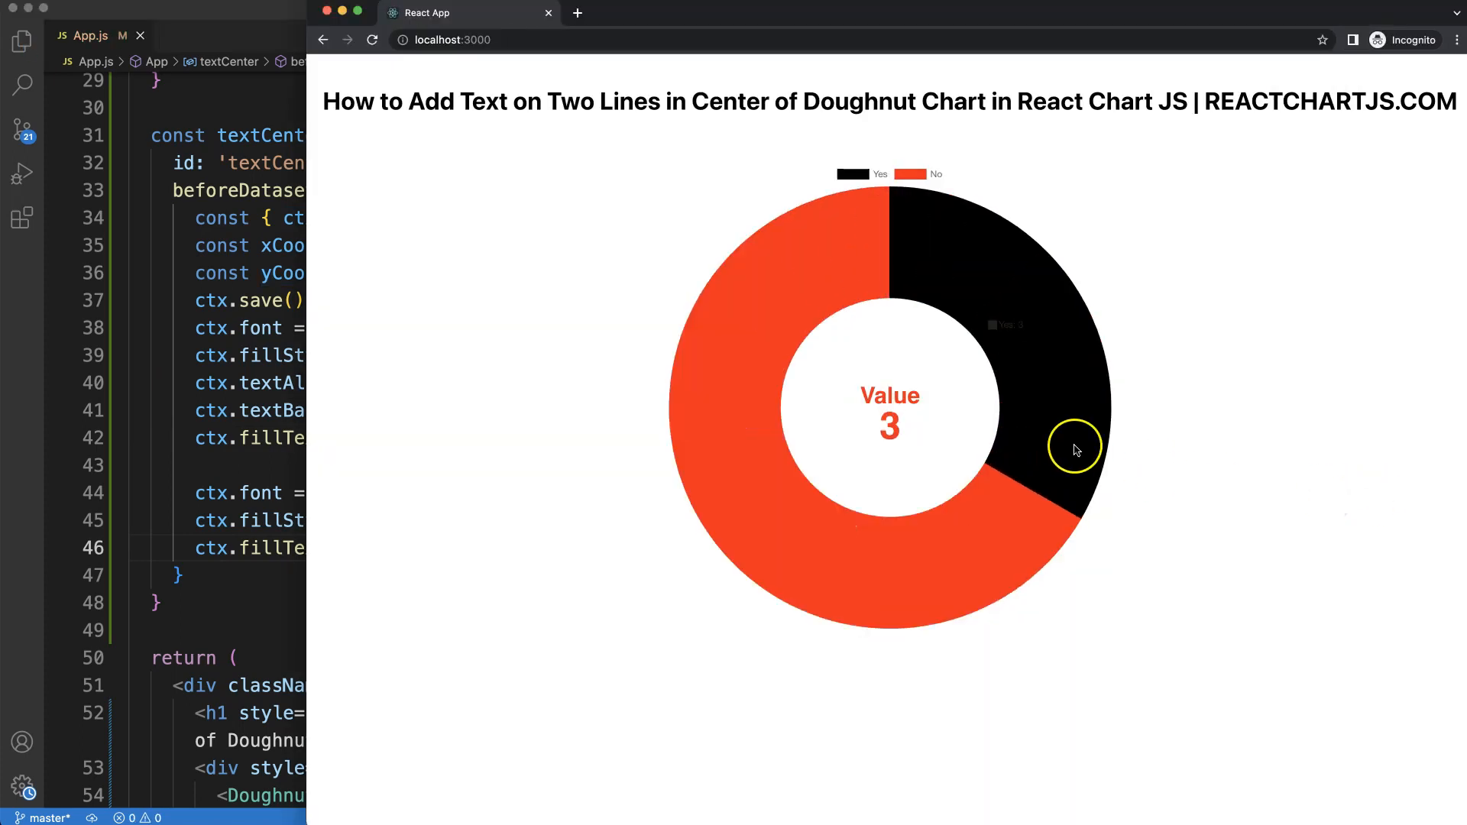
{"action": "mouse_move", "coordinate": [294, 411]}
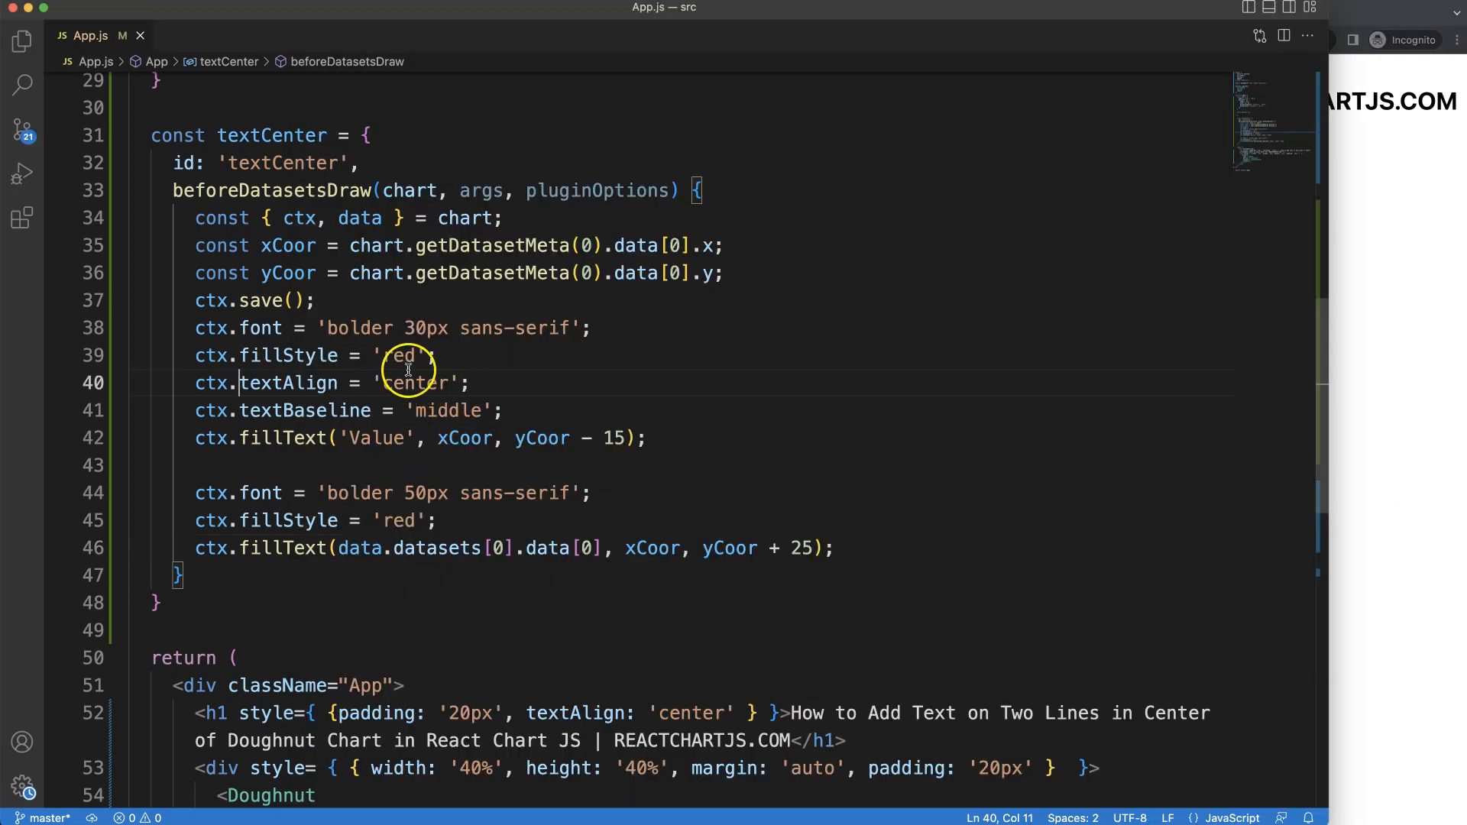
{"action": "type", "text": "black"}
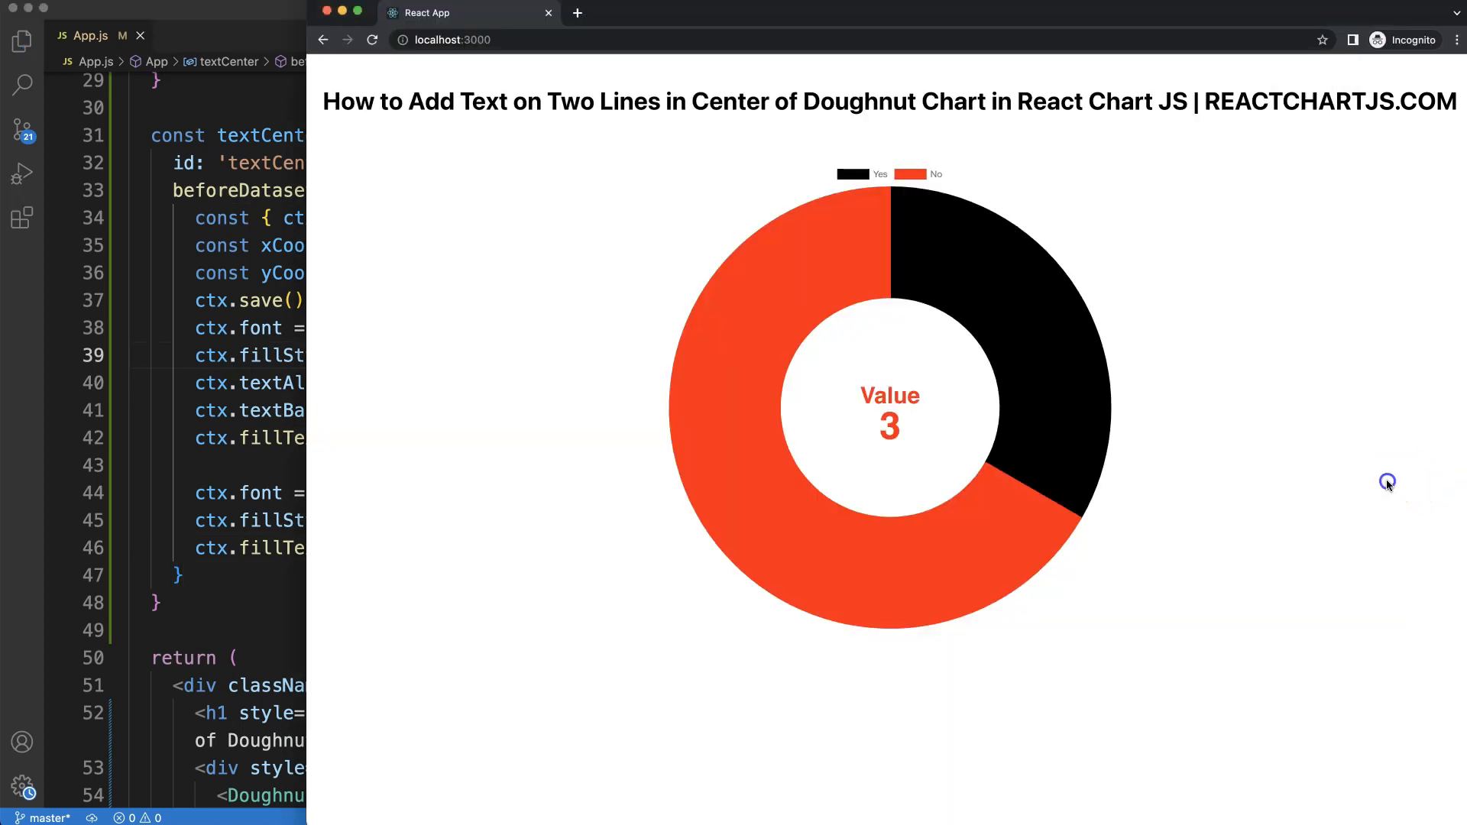
{"action": "mouse_move", "coordinate": [923, 443]}
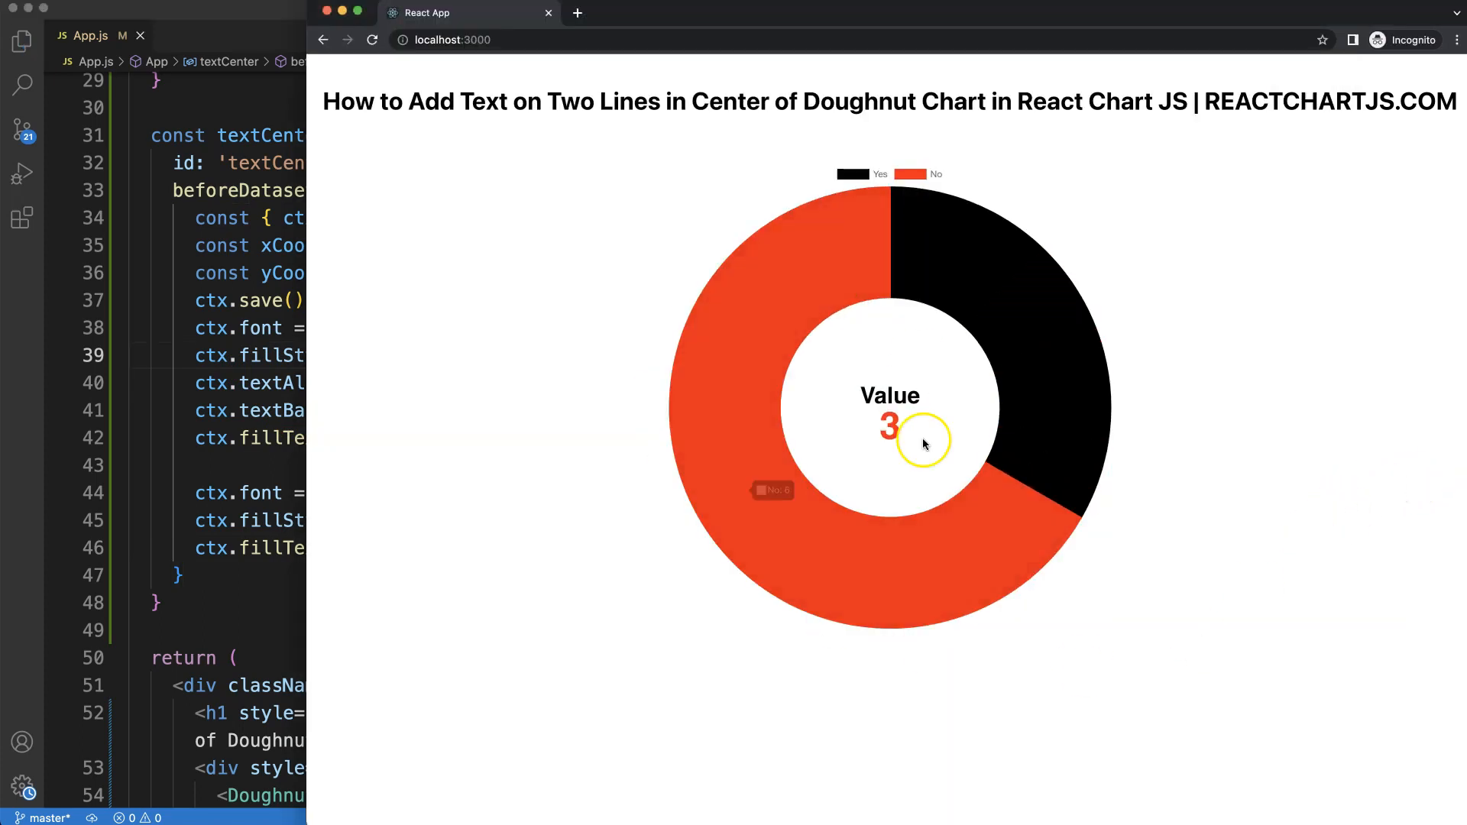
{"action": "mouse_move", "coordinate": [830, 426]}
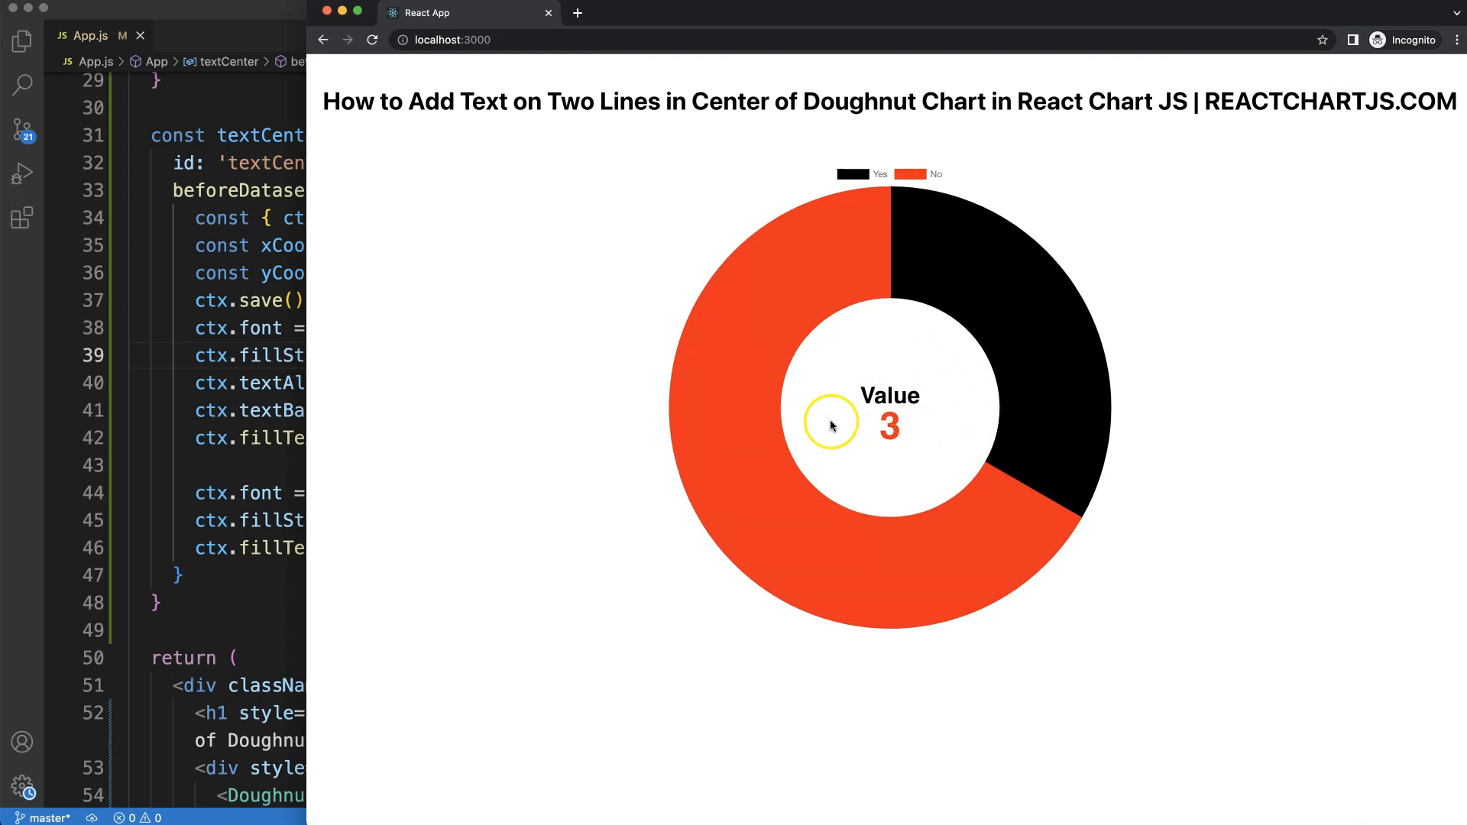